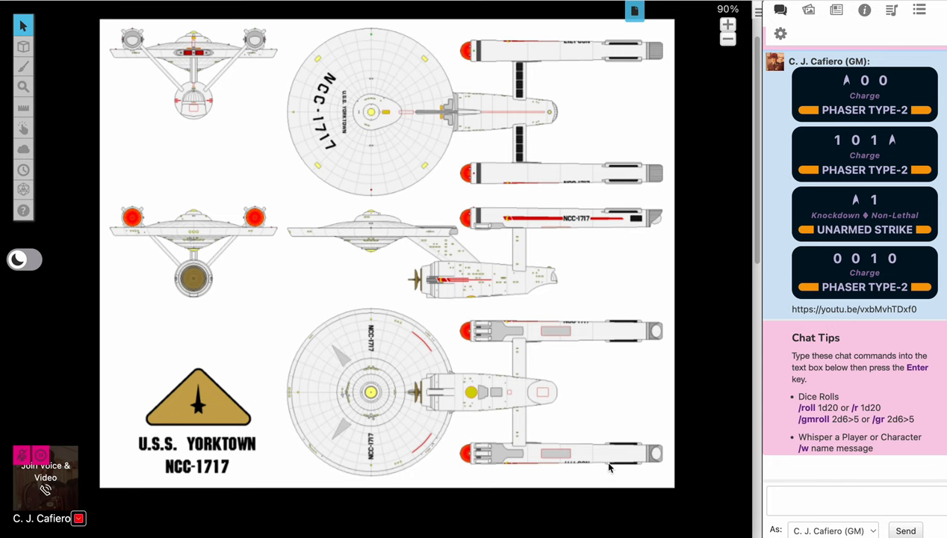
{"action": "mouse_move", "coordinate": [608, 471]}
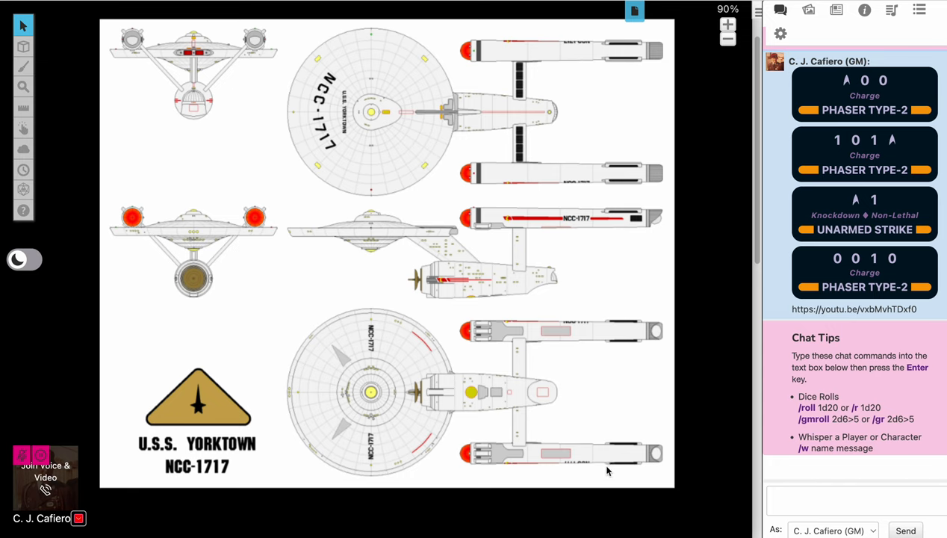
{"action": "mouse_move", "coordinate": [617, 435]}
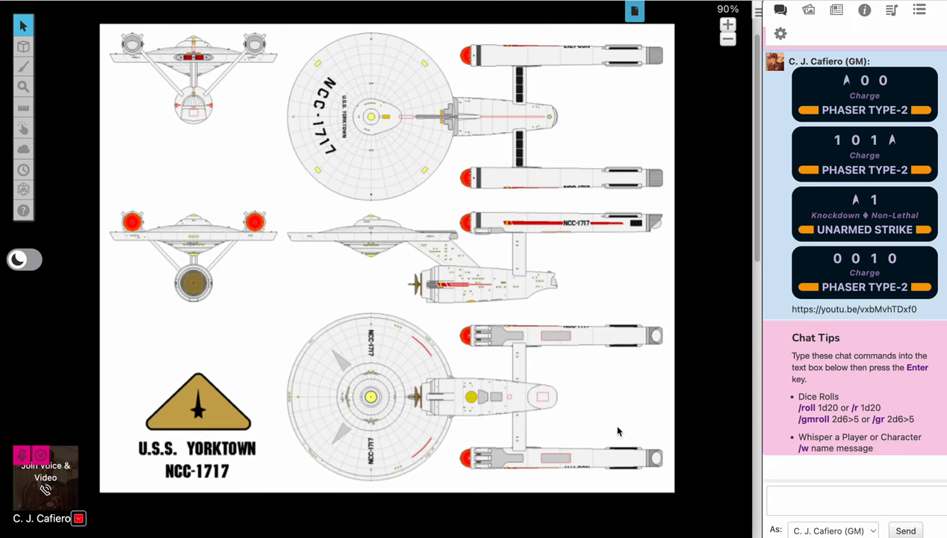
{"action": "mouse_move", "coordinate": [620, 424]}
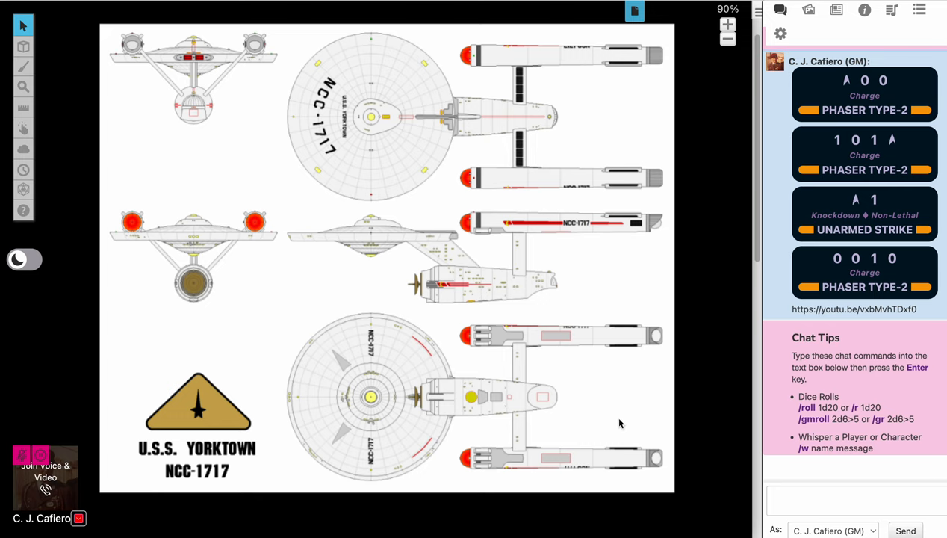
{"action": "mouse_move", "coordinate": [634, 11]}
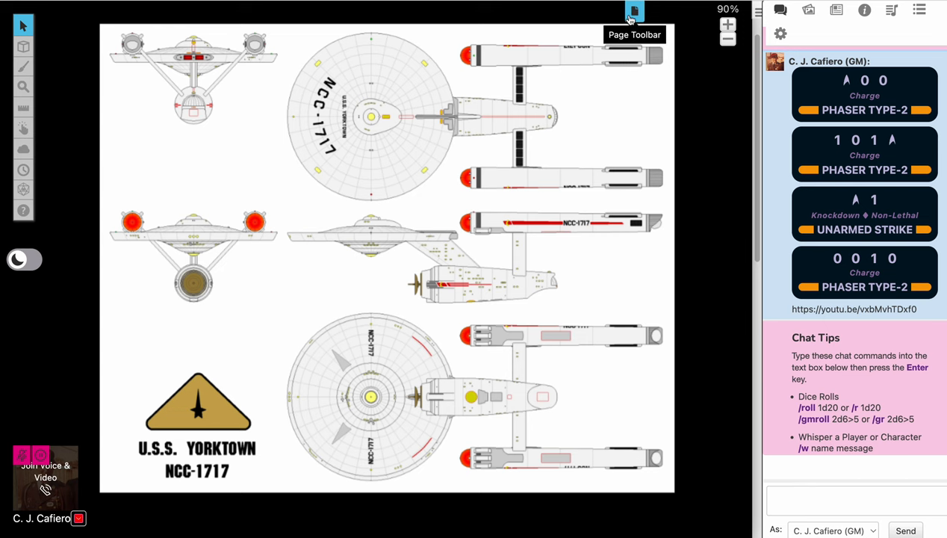
Step: Switch to the bridge map page and zoom out, in, and out to view the crew stations
{"action": "left_click", "coordinate": [635, 10]}
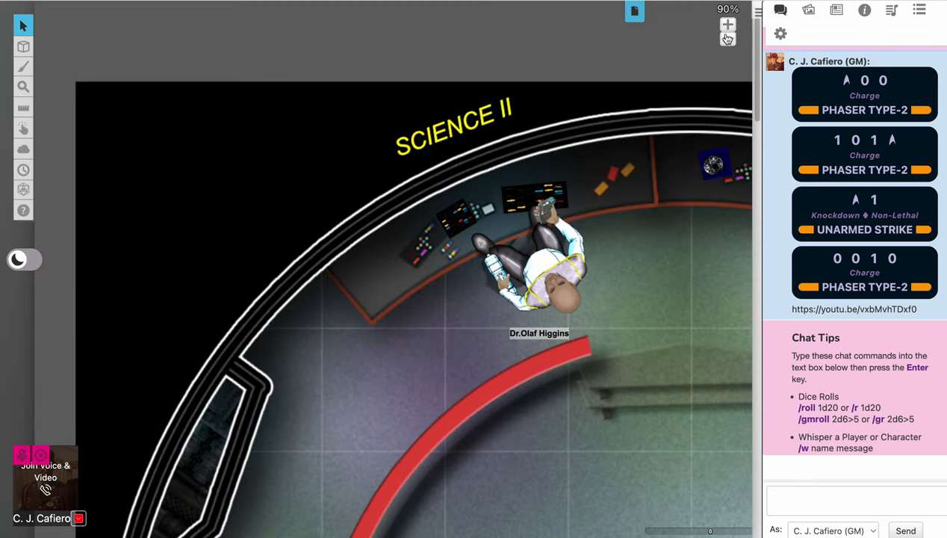
{"action": "left_click", "coordinate": [728, 39]}
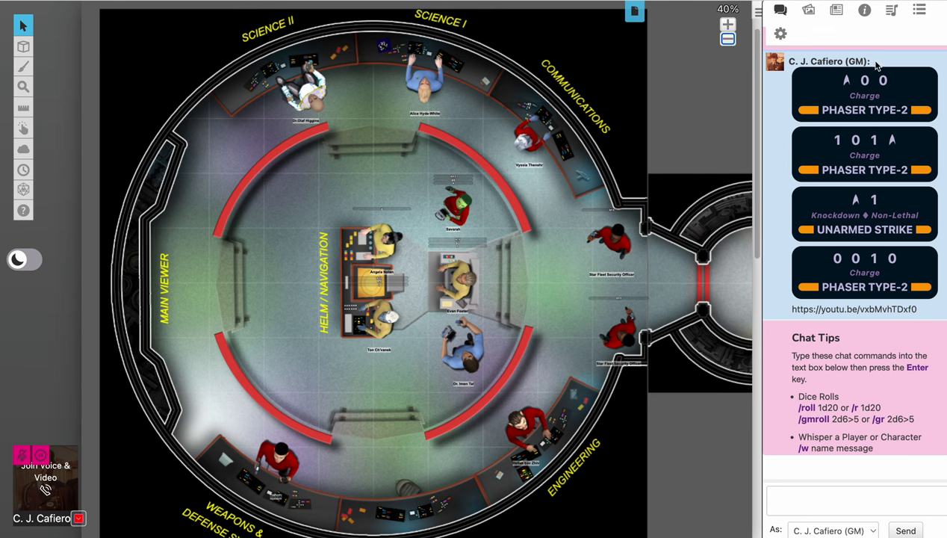
{"action": "left_click", "coordinate": [728, 24]}
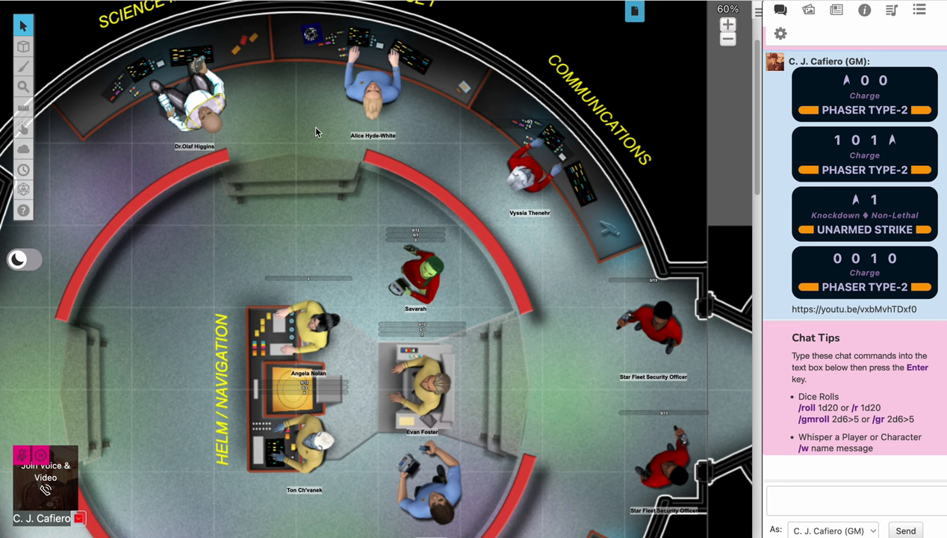
{"action": "mouse_move", "coordinate": [572, 332]}
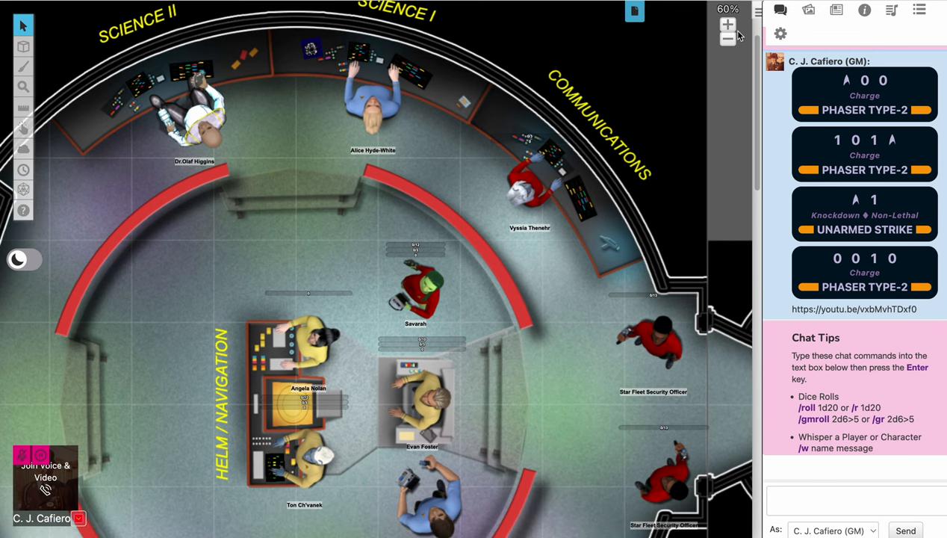
{"action": "left_click", "coordinate": [728, 38]}
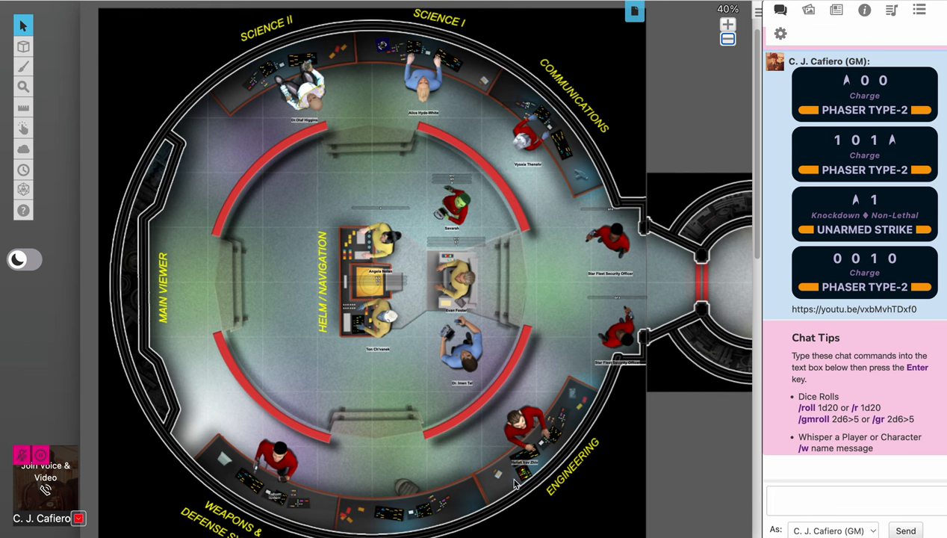
{"action": "mouse_move", "coordinate": [347, 355]}
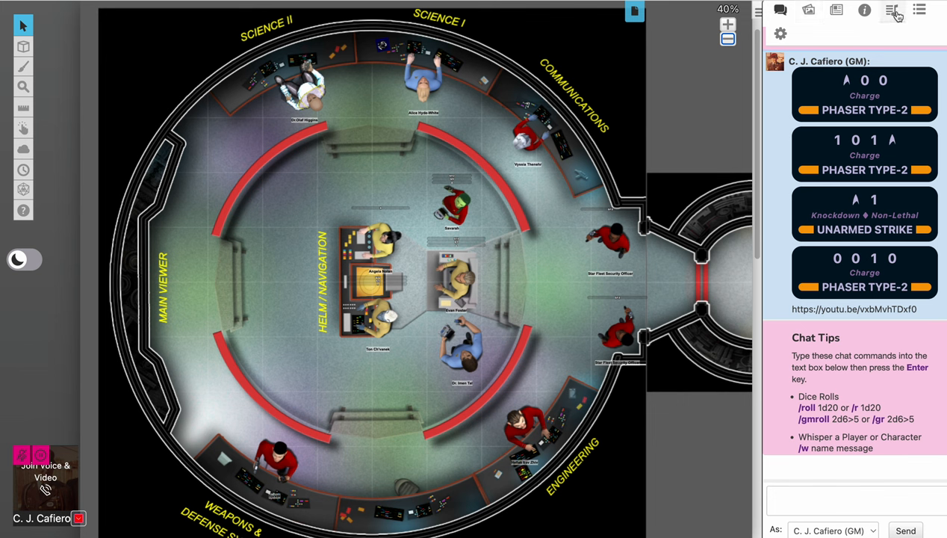
Step: Play tos_bridge_viewscreen_slow from the Jukebox and adjust its volume slider
{"action": "left_click", "coordinate": [892, 9]}
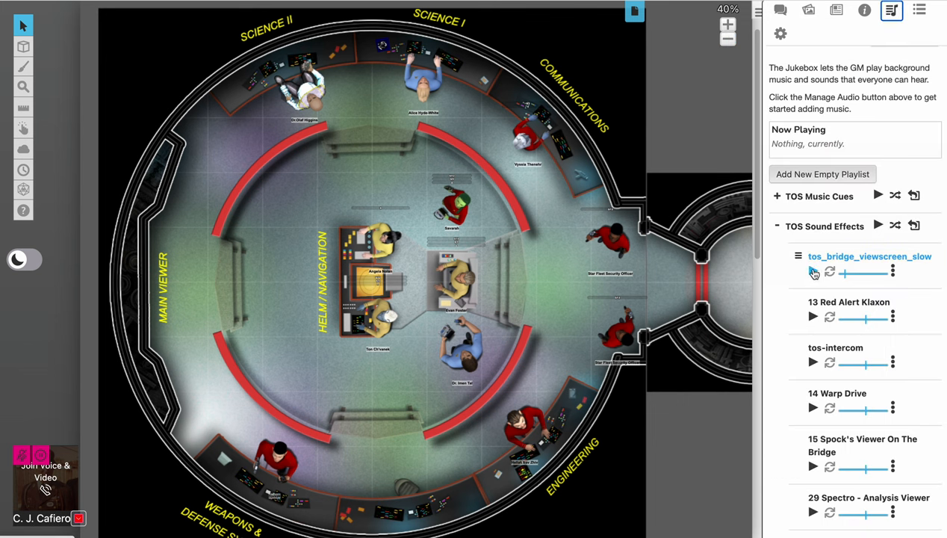
{"action": "left_click", "coordinate": [814, 271]}
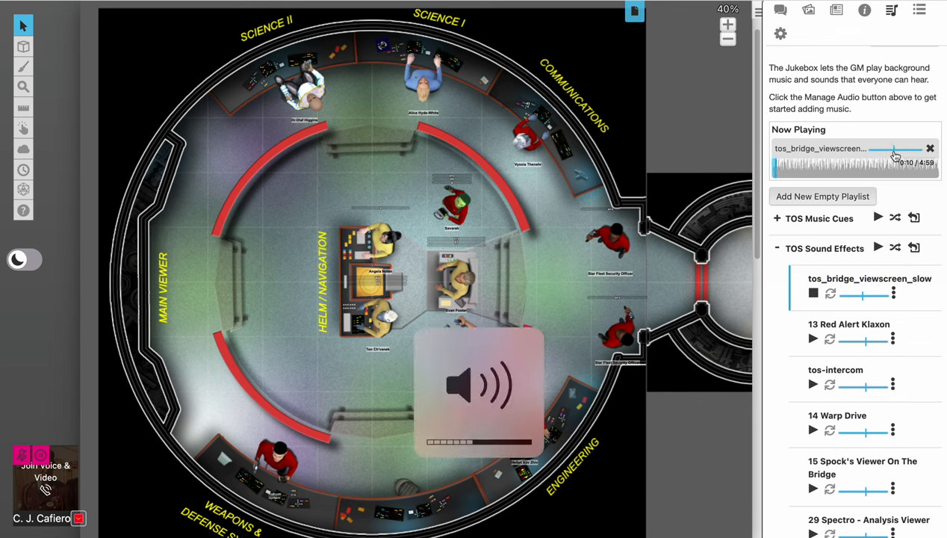
{"action": "left_click", "coordinate": [863, 467]}
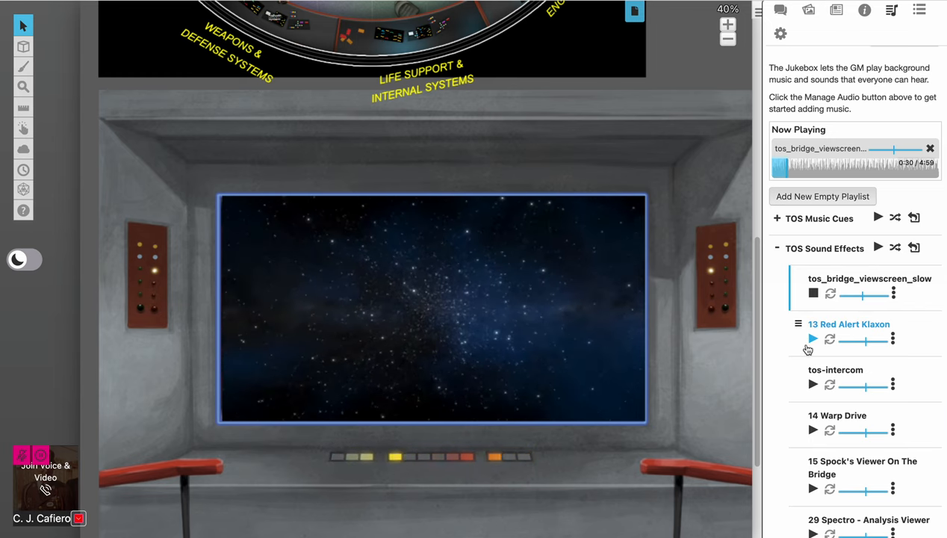
{"action": "left_click", "coordinate": [814, 339]}
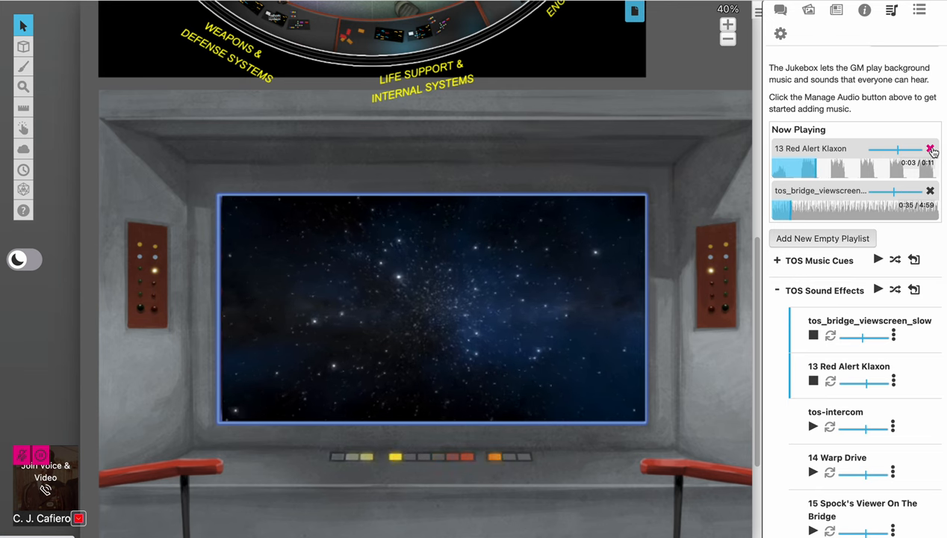
{"action": "left_click", "coordinate": [931, 150]}
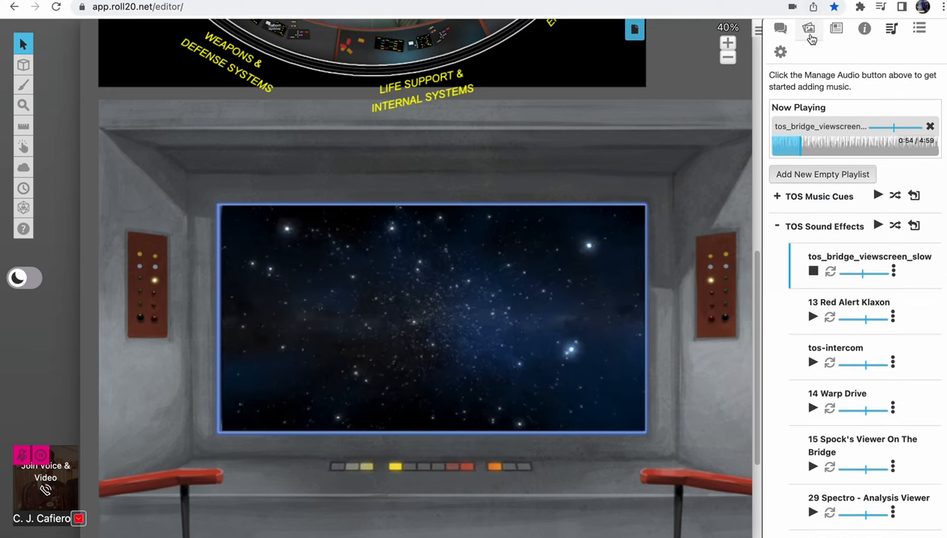
Step: Drag d7.png from the Star Trek Adventures > Yorktown art folder onto the viewscreen
{"action": "left_click", "coordinate": [809, 29]}
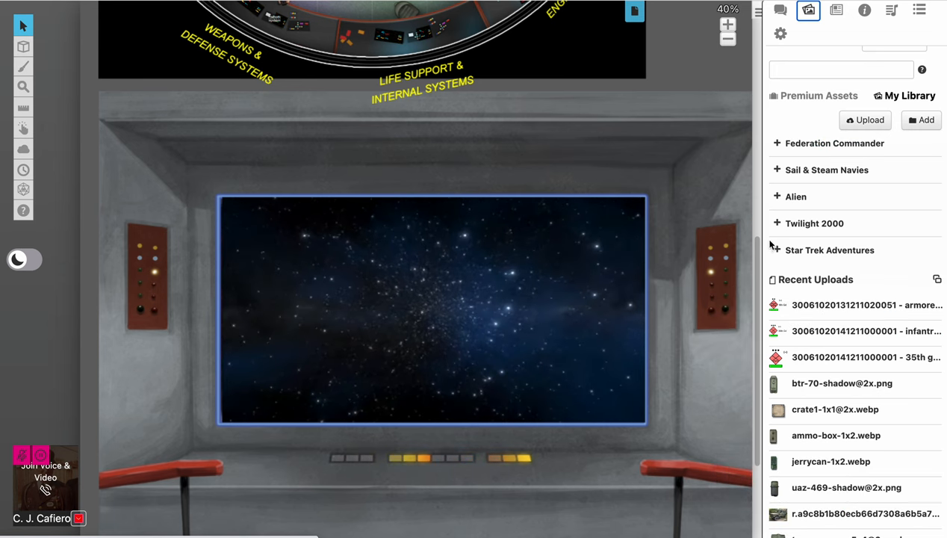
{"action": "left_click", "coordinate": [829, 250]}
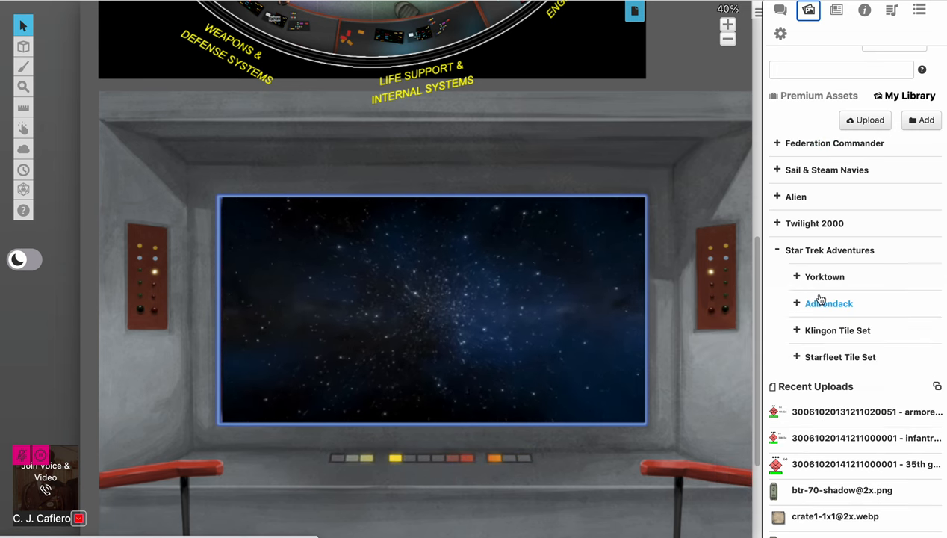
{"action": "left_click", "coordinate": [797, 276]}
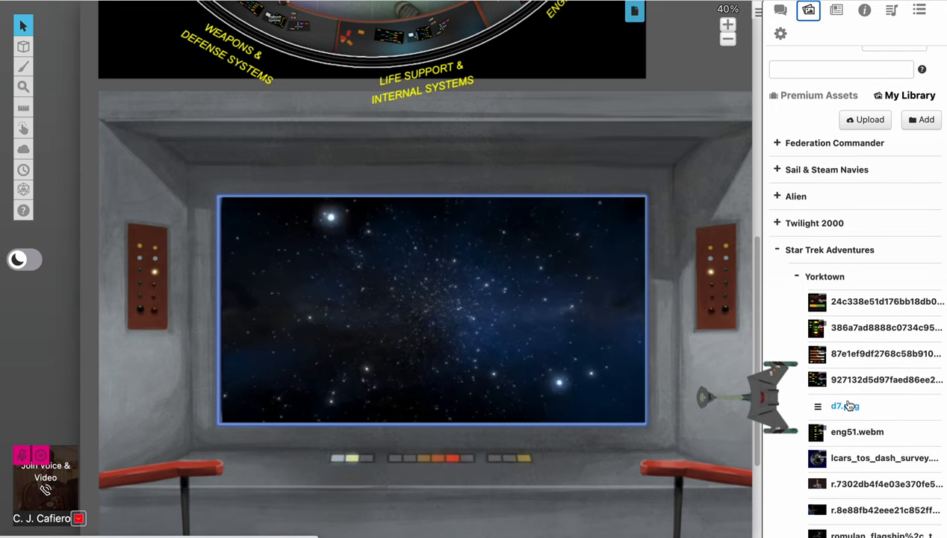
{"action": "scroll", "scroll_direction": "down", "scroll_amount": 3}
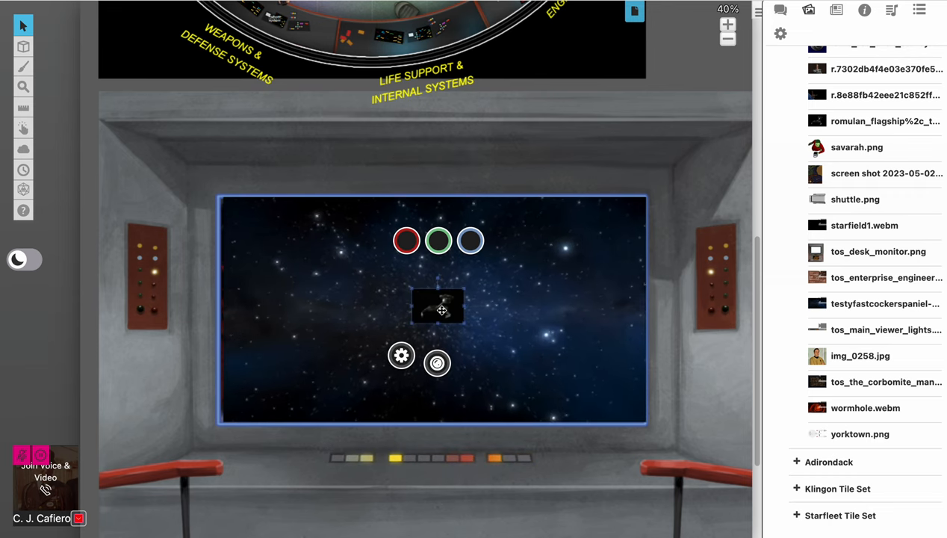
{"action": "left_click", "coordinate": [437, 306]}
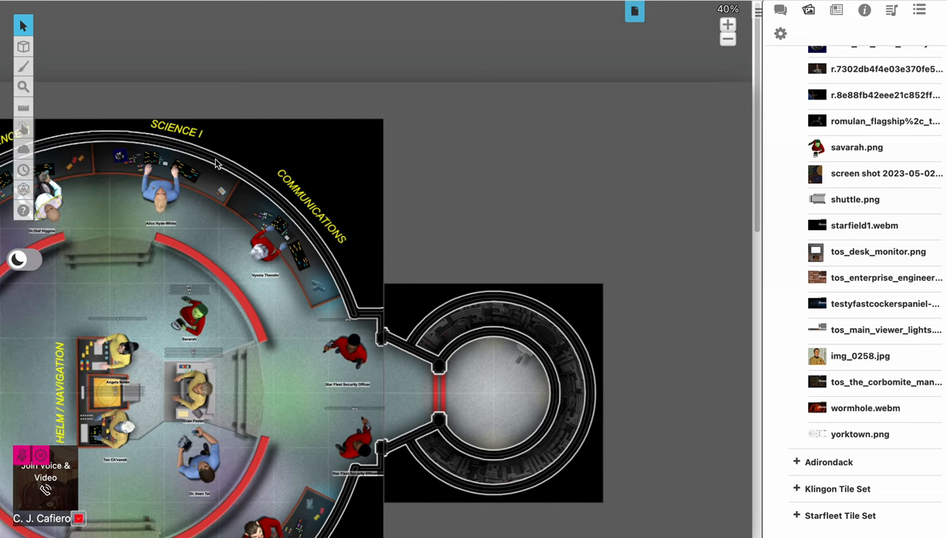
{"action": "mouse_move", "coordinate": [187, 153]}
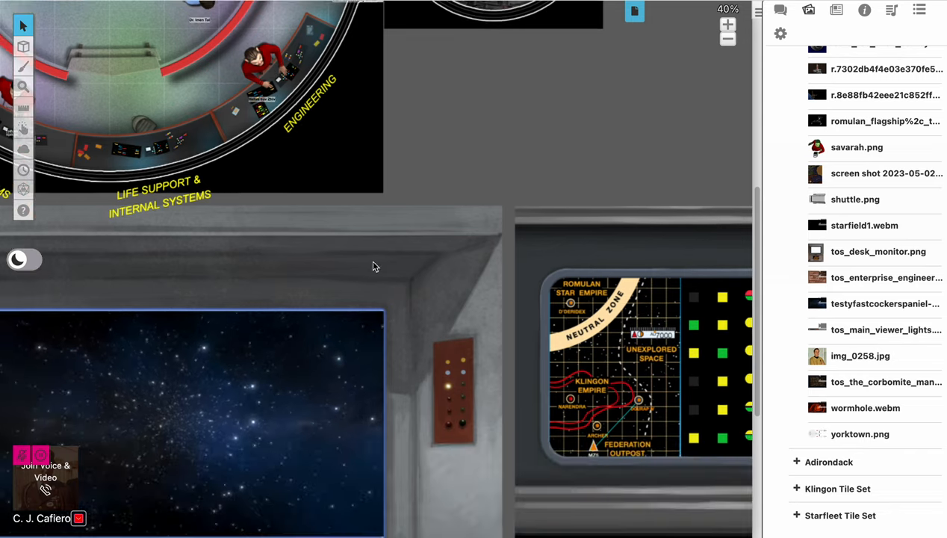
{"action": "scroll", "scroll_direction": "down", "scroll_amount": 3}
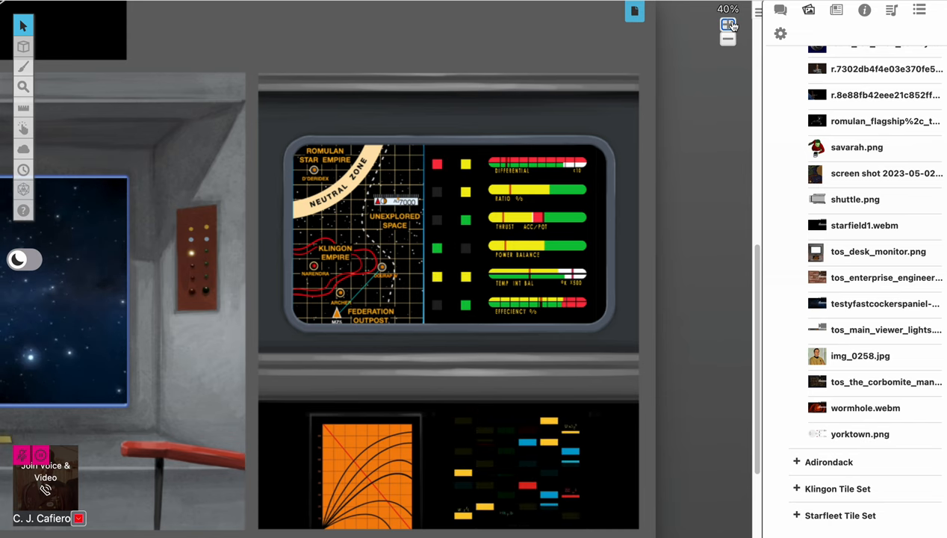
{"action": "left_click", "coordinate": [728, 24]}
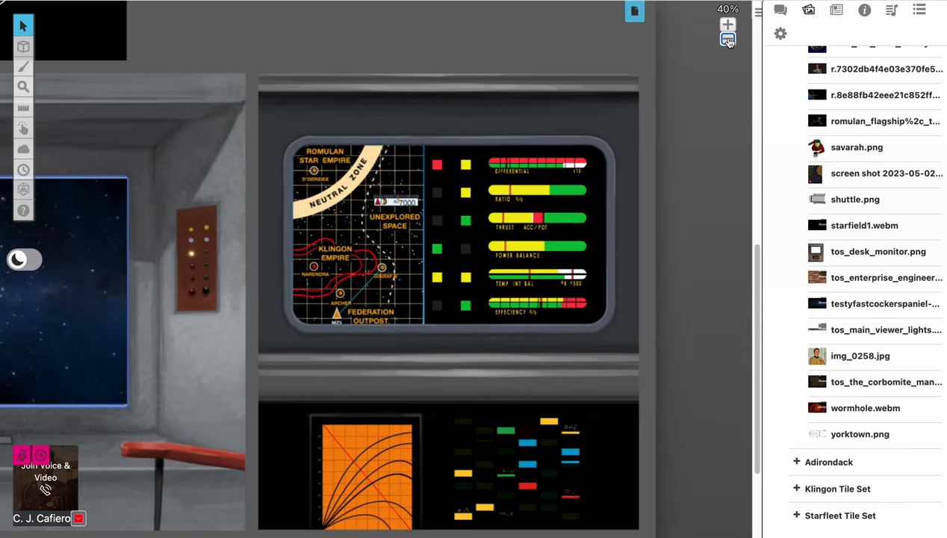
{"action": "left_click", "coordinate": [728, 39]}
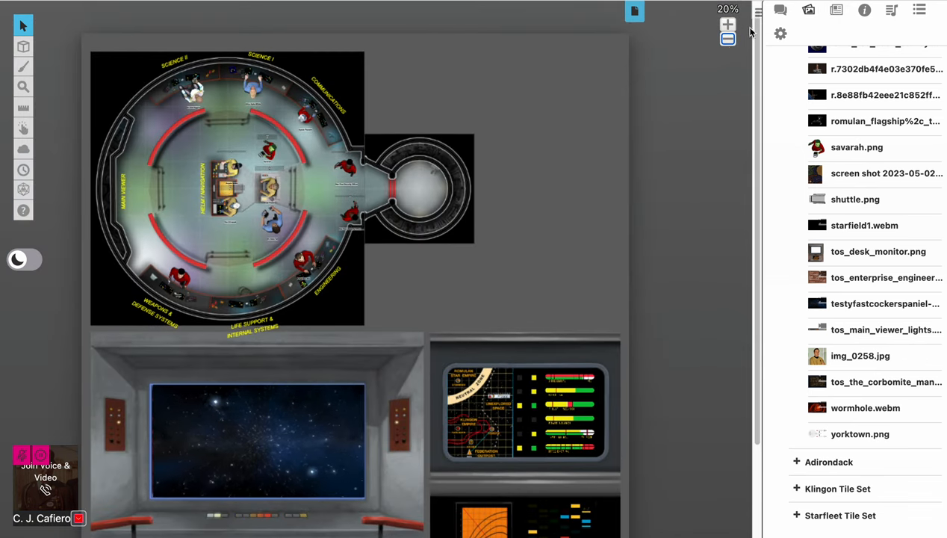
{"action": "left_click", "coordinate": [727, 25]}
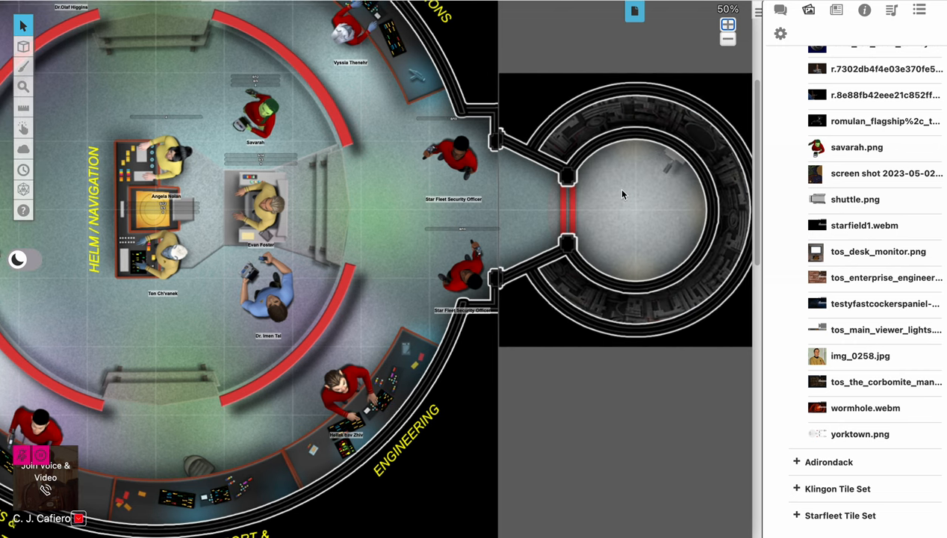
{"action": "mouse_move", "coordinate": [487, 387]}
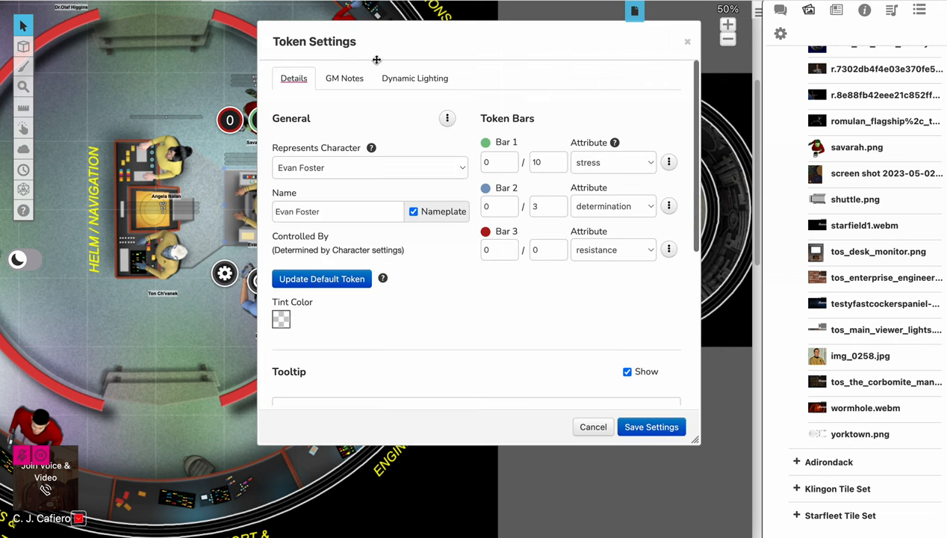
{"action": "scroll", "scroll_direction": "down", "scroll_amount": 3}
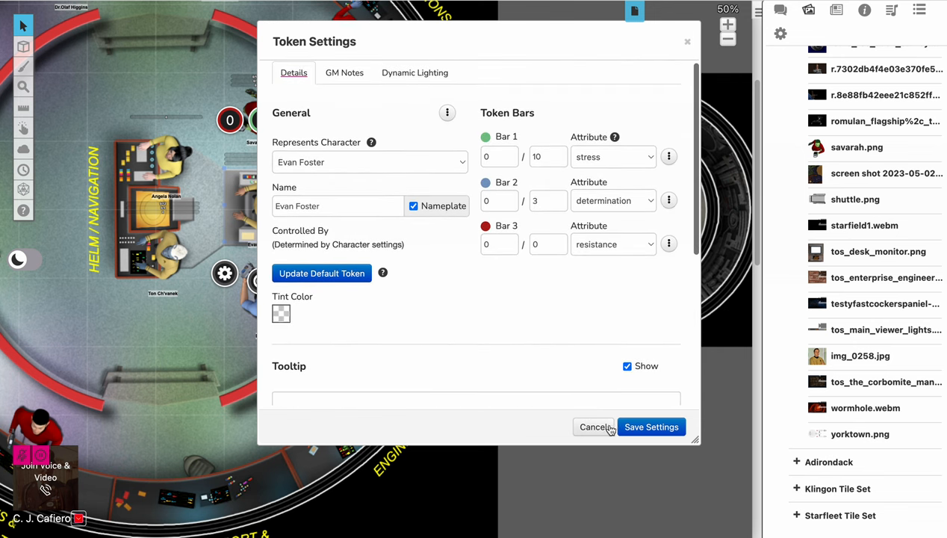
{"action": "left_click", "coordinate": [651, 426]}
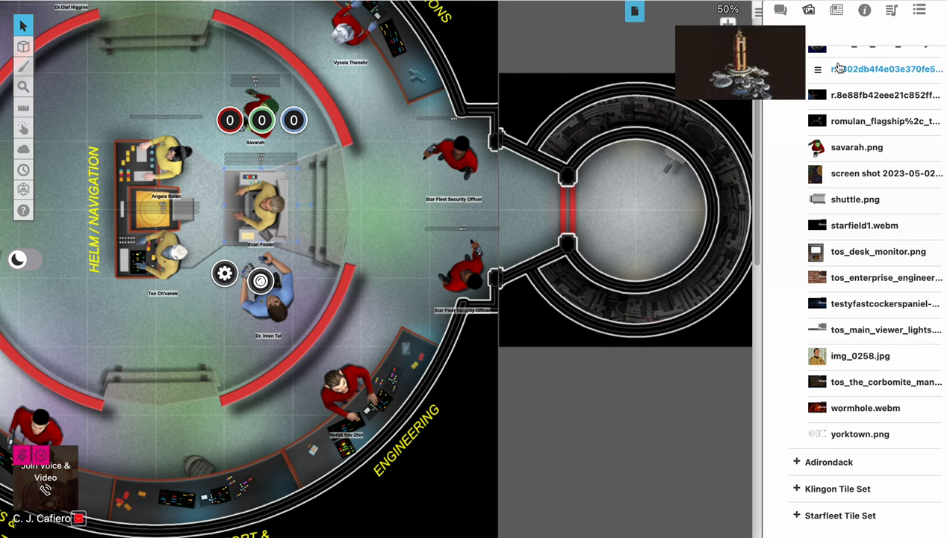
{"action": "mouse_move", "coordinate": [837, 10]}
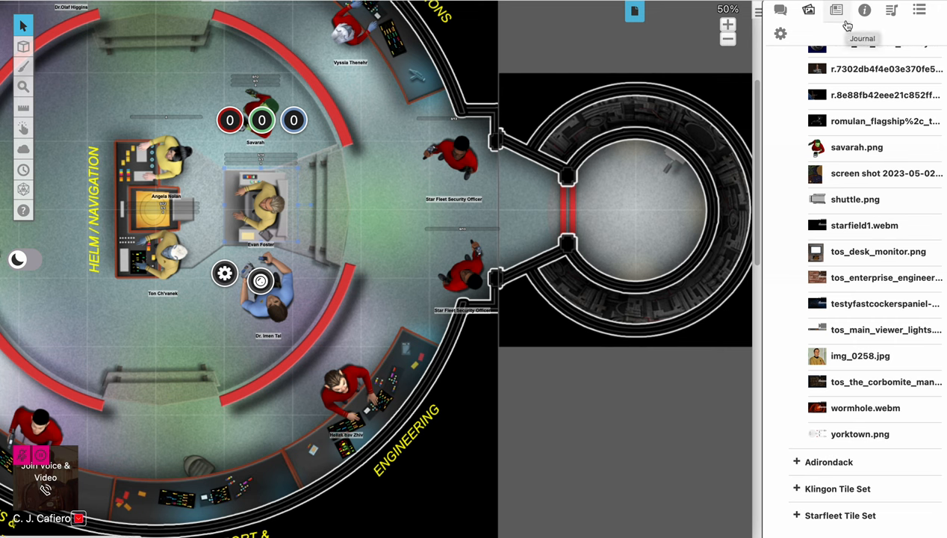
Step: Open Evan Foster's personnel file from the Journal and scroll through his attributes and disciplines
{"action": "left_click", "coordinate": [836, 10]}
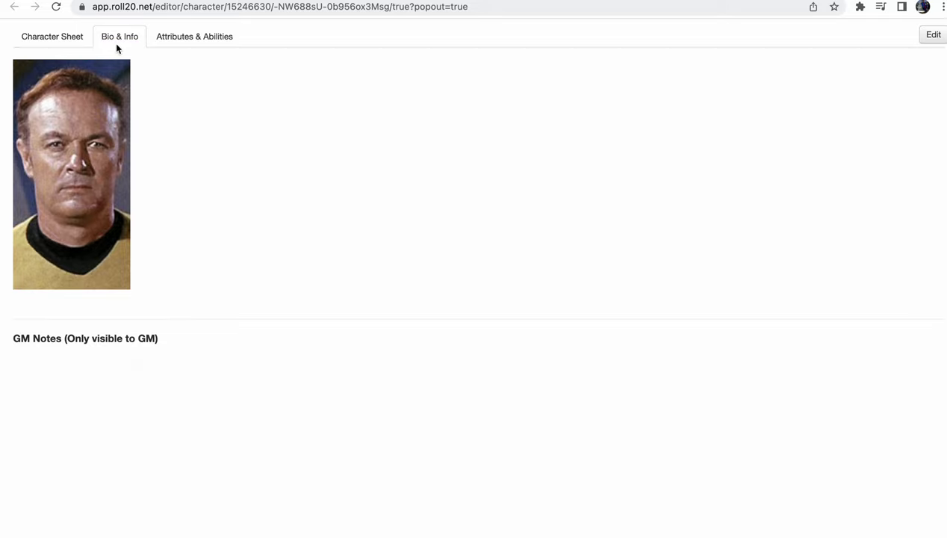
{"action": "left_click", "coordinate": [51, 36]}
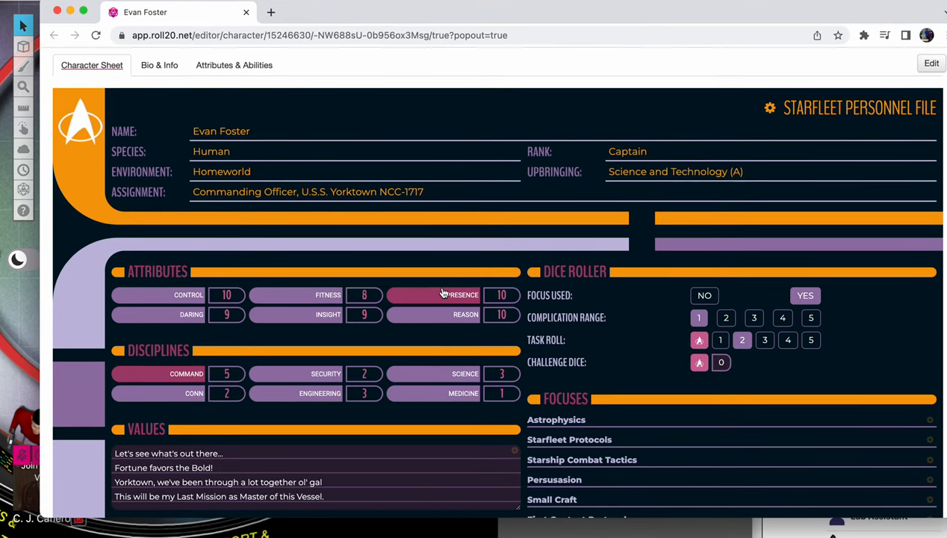
{"action": "scroll", "scroll_direction": "down", "scroll_amount": 3}
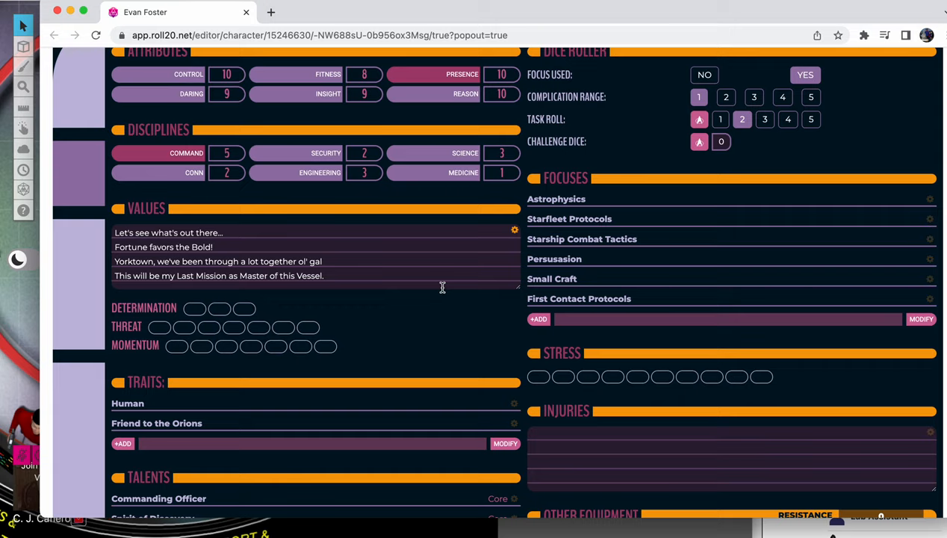
{"action": "scroll", "scroll_direction": "down", "scroll_amount": 3}
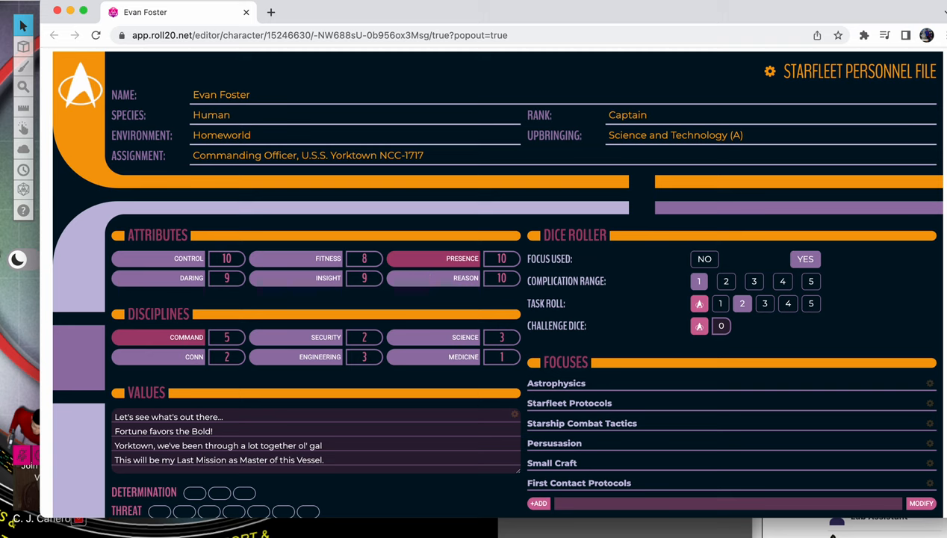
{"action": "mouse_move", "coordinate": [237, 124]}
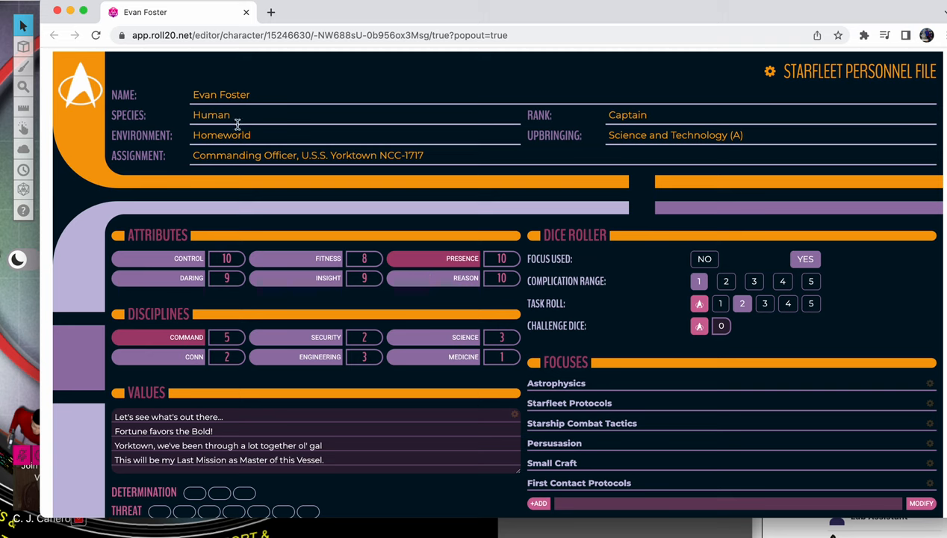
{"action": "mouse_move", "coordinate": [72, 49]}
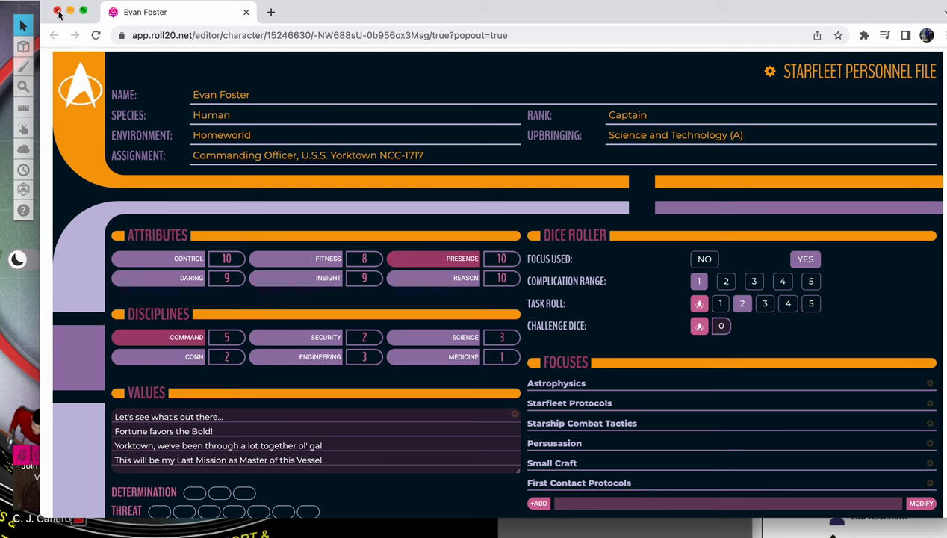
{"action": "mouse_move", "coordinate": [631, 142]}
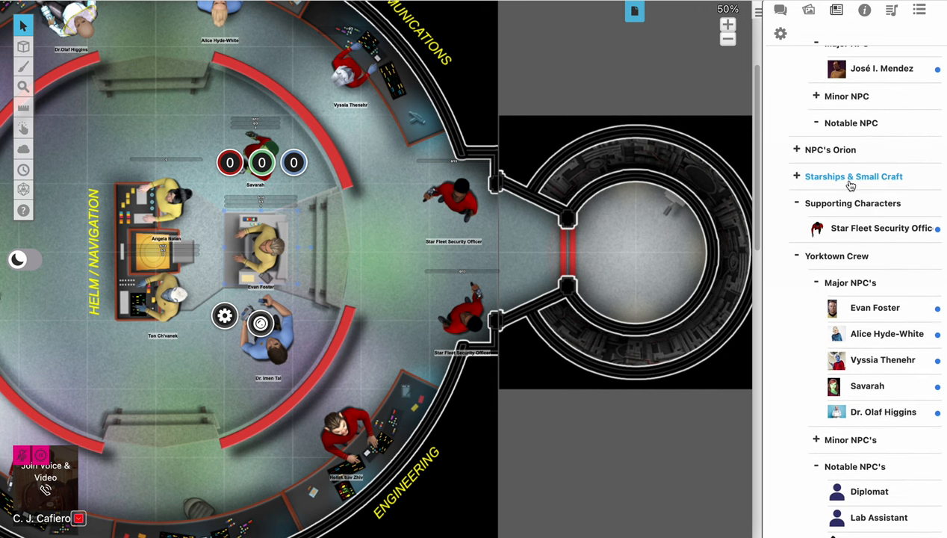
Step: Play the 02 - Approach Of Enterprise cue from the TOS Music Cues playlist
{"action": "left_click", "coordinate": [892, 10]}
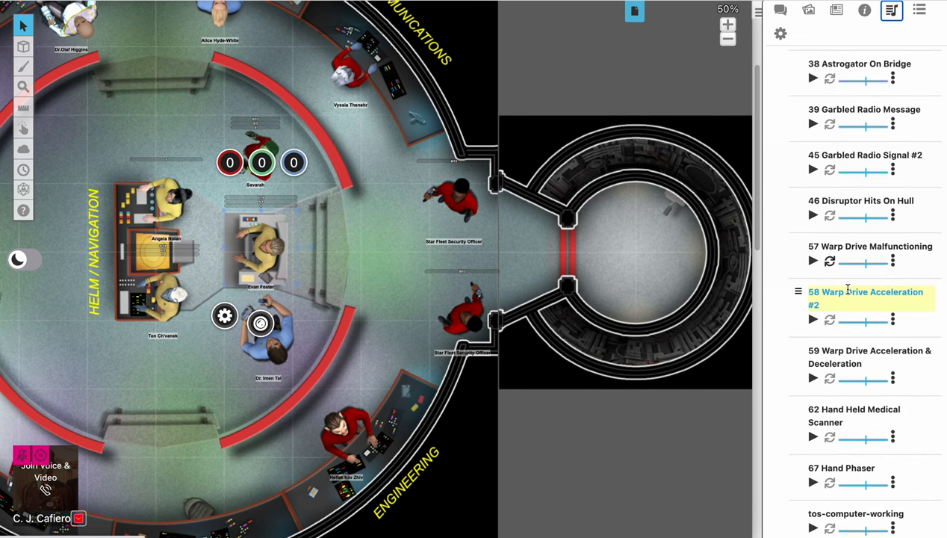
{"action": "scroll", "scroll_direction": "down", "scroll_amount": 3}
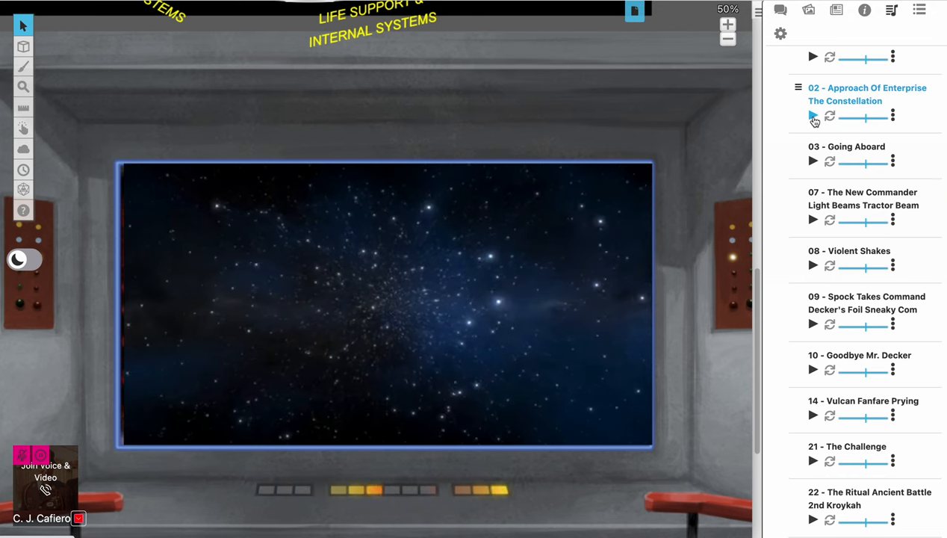
{"action": "left_click", "coordinate": [813, 116]}
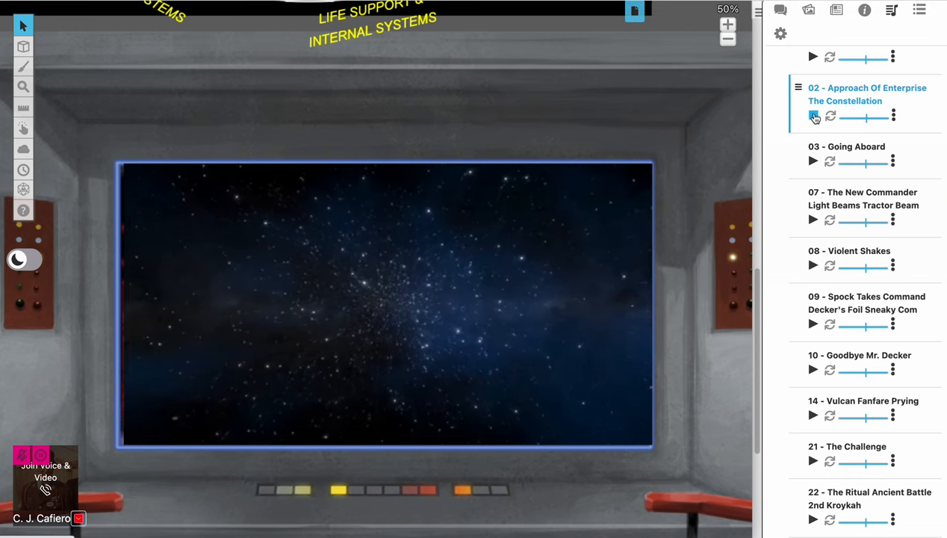
{"action": "left_click", "coordinate": [813, 116]}
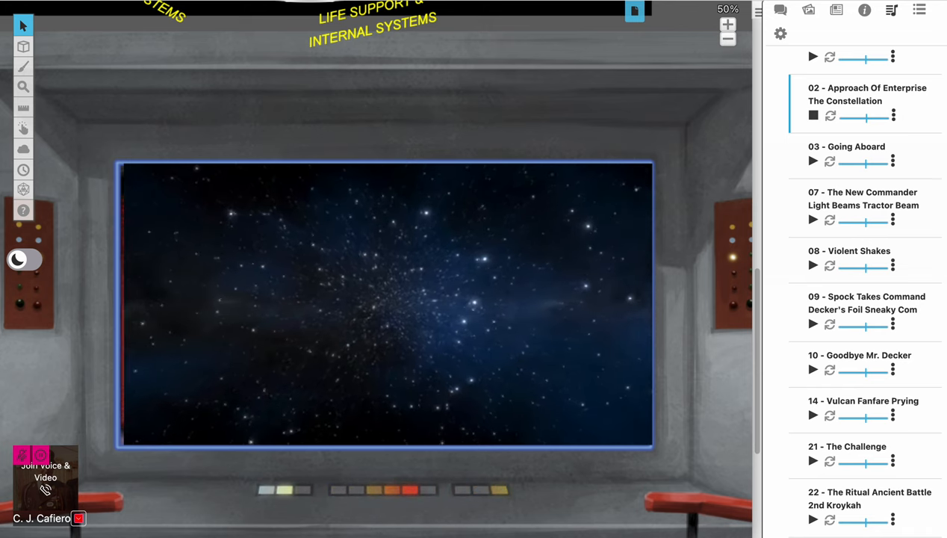
{"action": "left_click", "coordinate": [866, 94]}
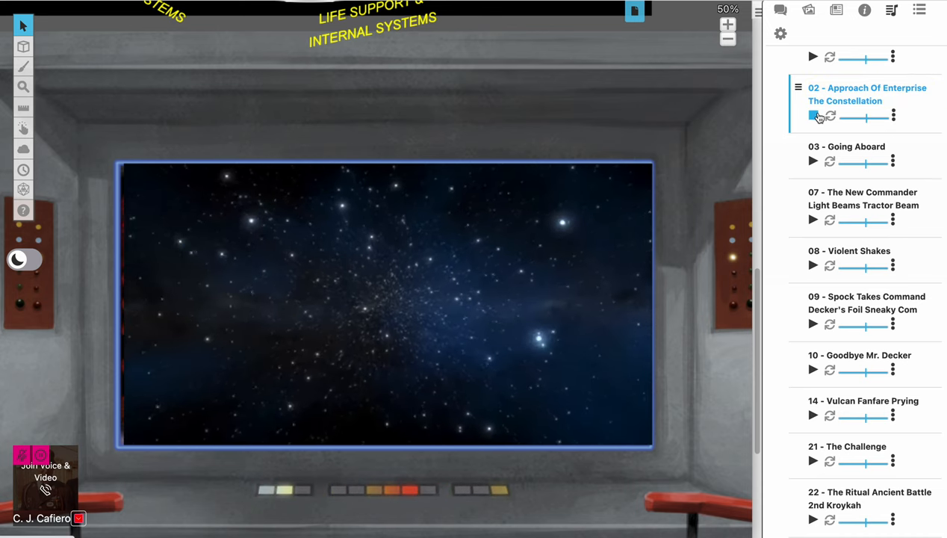
Step: Play the Suspense_01 and Suspense_03 tracks
{"action": "scroll", "scroll_direction": "down", "scroll_amount": 3}
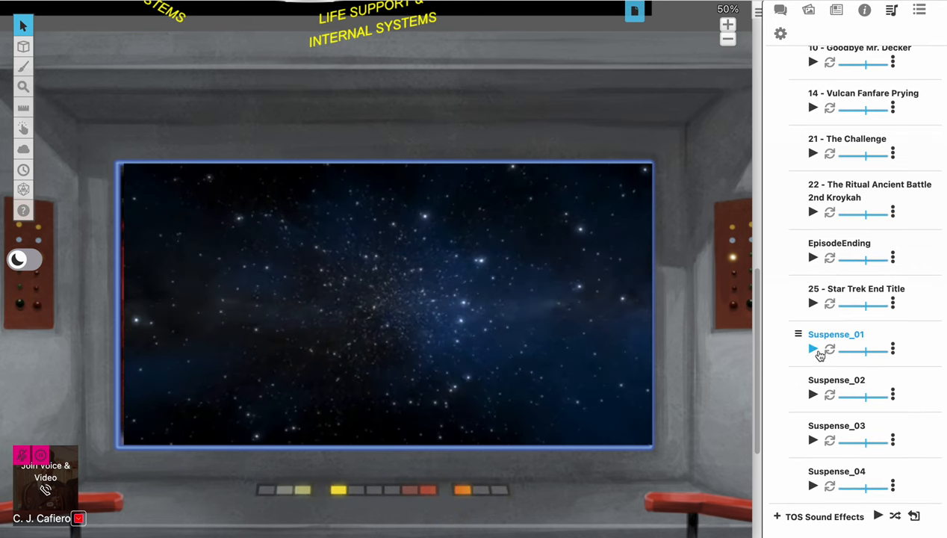
{"action": "left_click", "coordinate": [814, 350]}
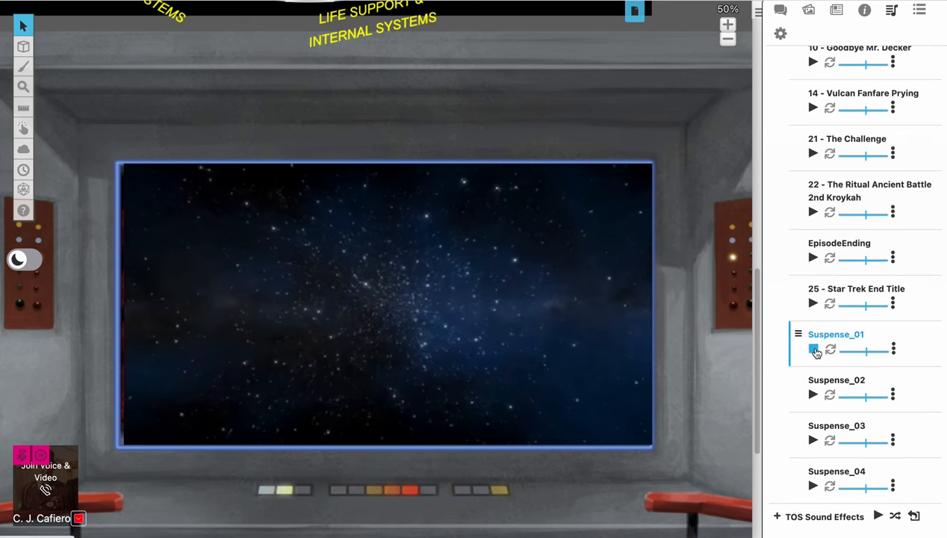
{"action": "left_click", "coordinate": [814, 349]}
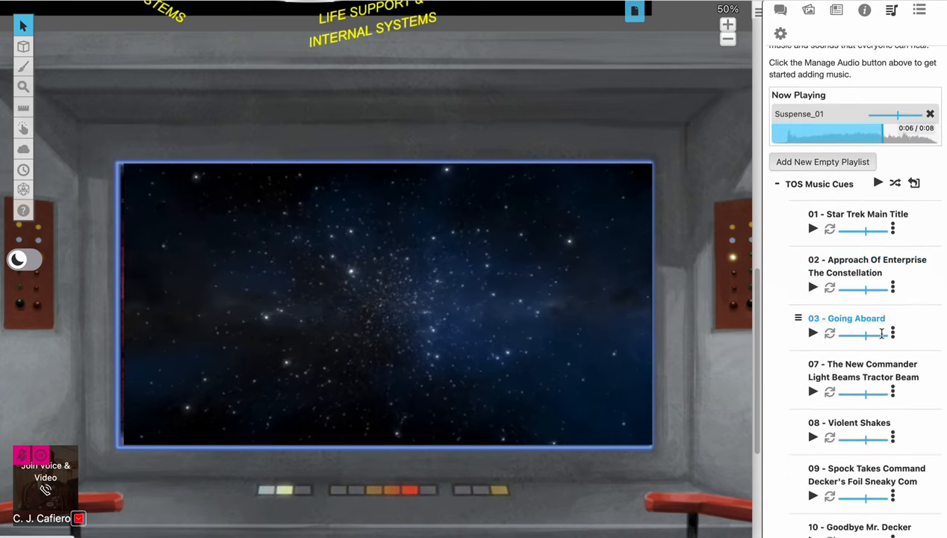
{"action": "scroll", "scroll_direction": "down", "scroll_amount": 3}
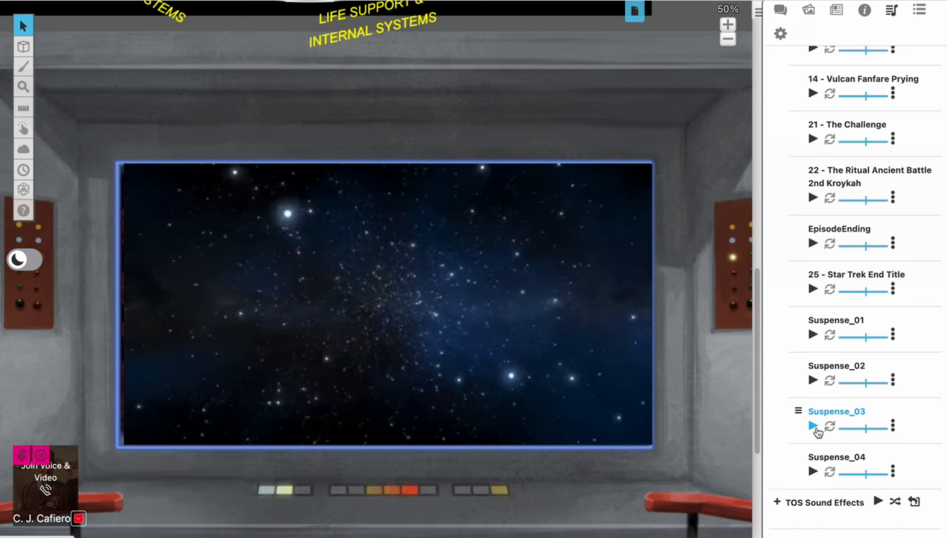
{"action": "left_click", "coordinate": [813, 425]}
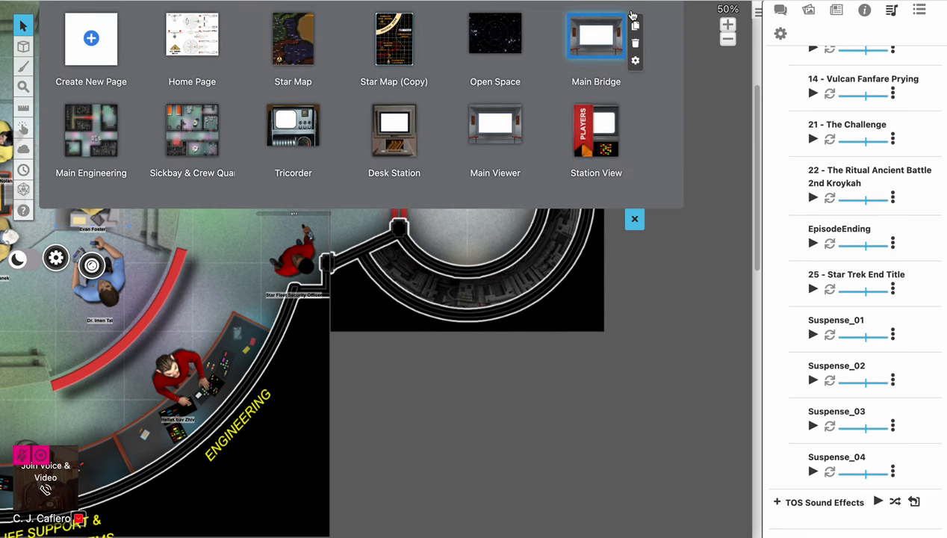
{"action": "mouse_move", "coordinate": [592, 71]}
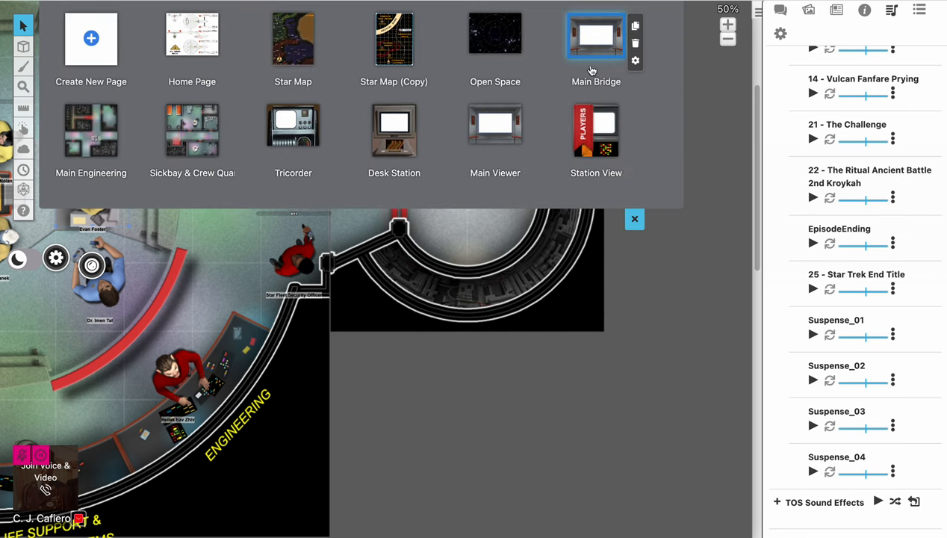
Step: Switch to the Main Engineering page, zoom out twice, and reload the campaign
{"action": "left_click", "coordinate": [596, 37]}
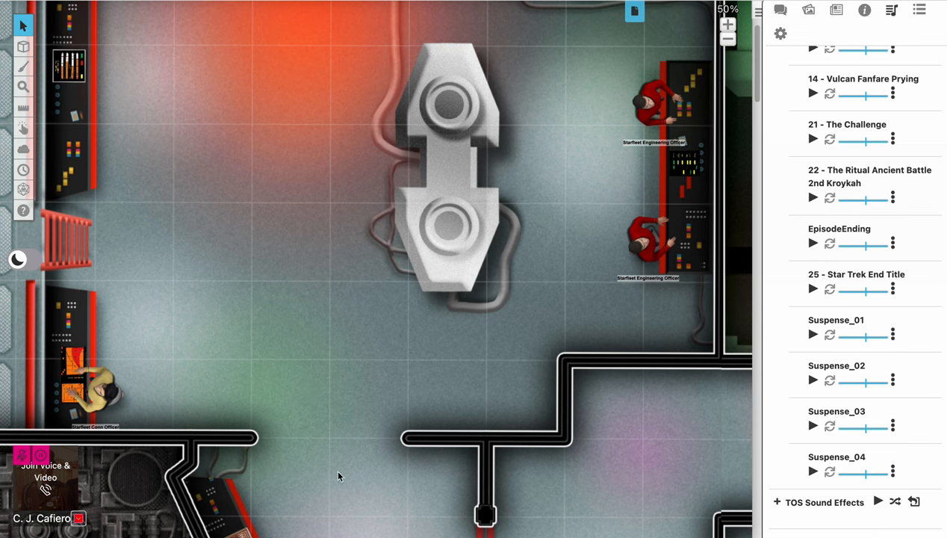
{"action": "left_click", "coordinate": [728, 39]}
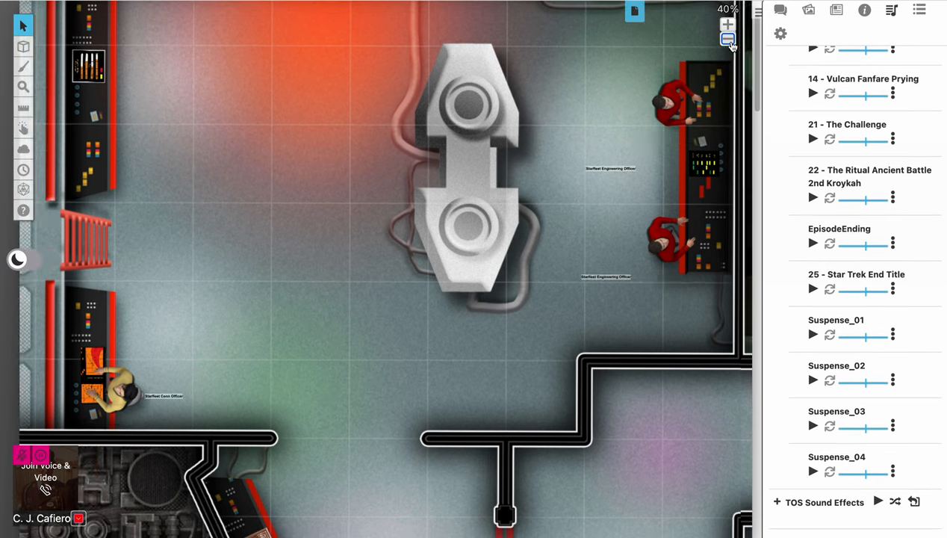
{"action": "left_click", "coordinate": [728, 39]}
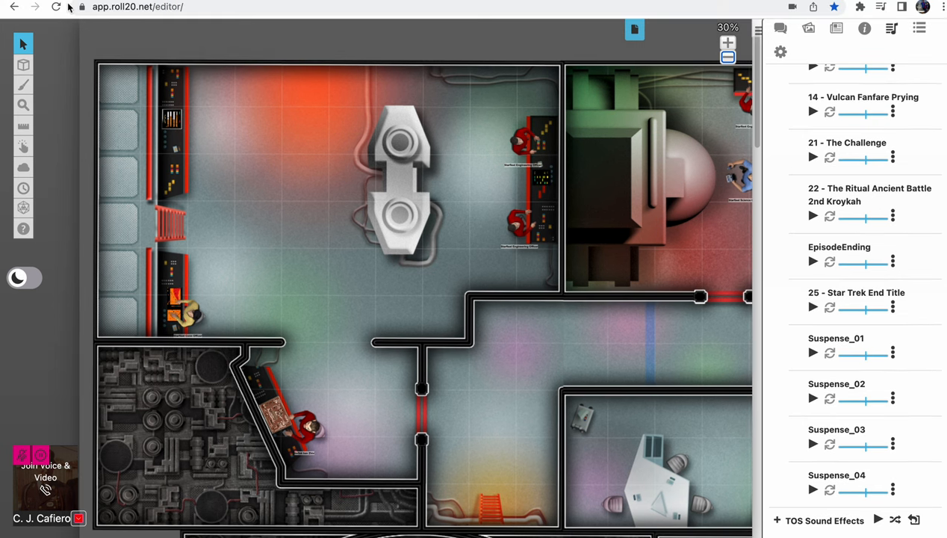
{"action": "left_click", "coordinate": [55, 6]}
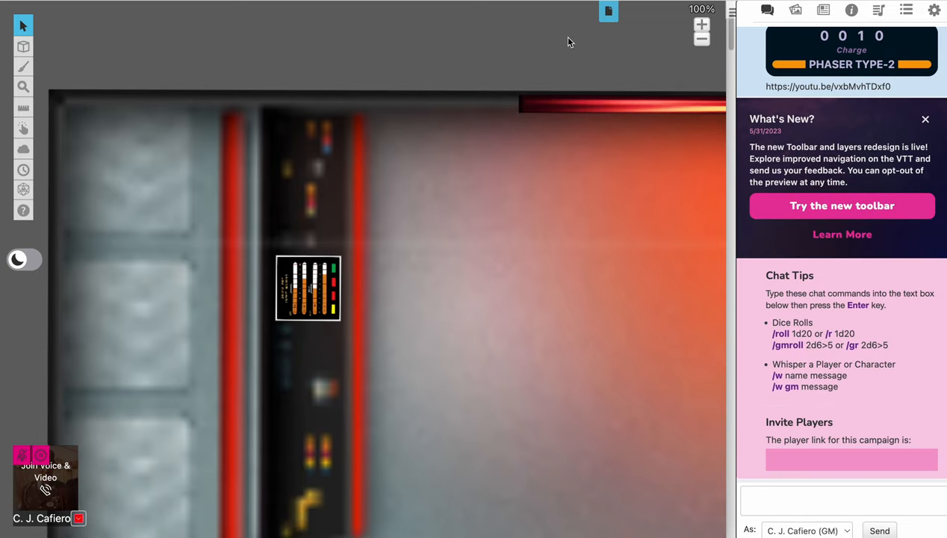
Step: Zoom out over the full deck plan, zoom back in, and open the Art Library
{"action": "left_click", "coordinate": [702, 39]}
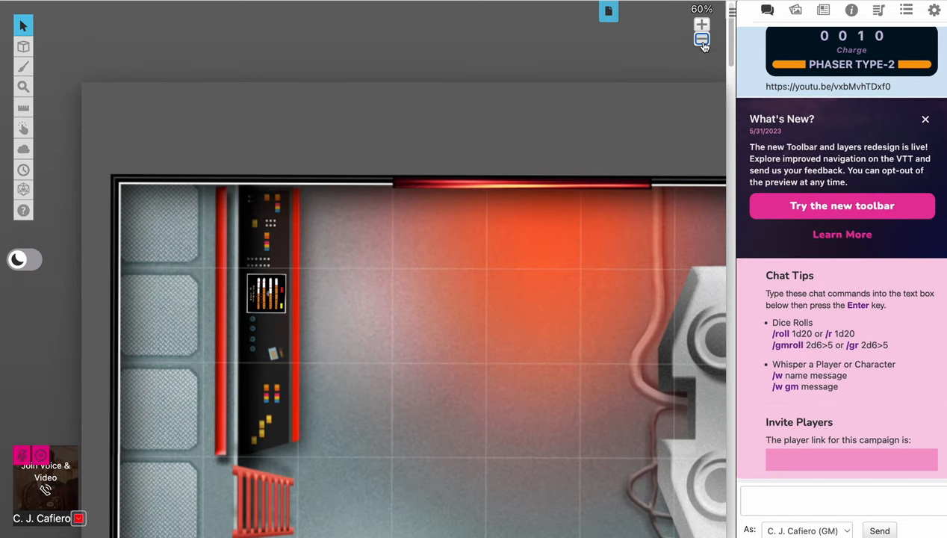
{"action": "left_click", "coordinate": [702, 38]}
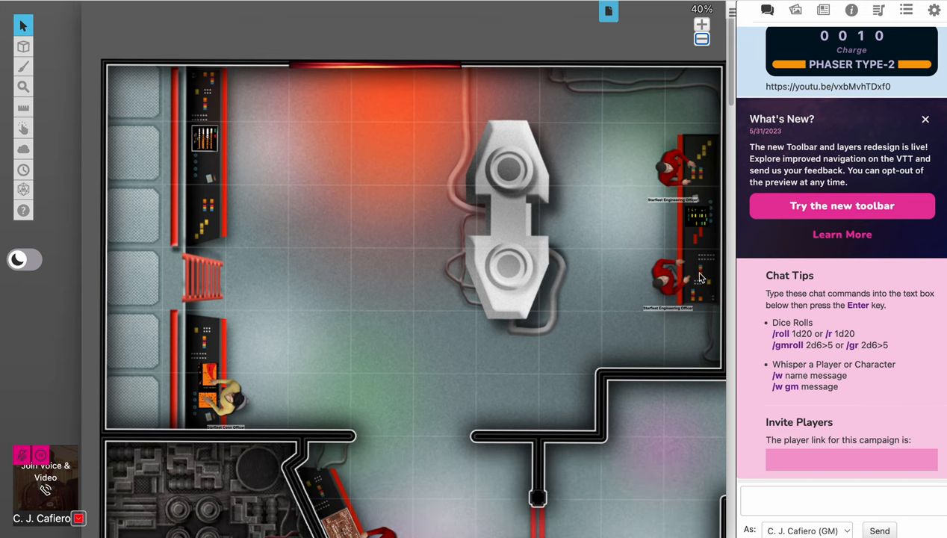
{"action": "scroll", "scroll_direction": "down", "scroll_amount": 3}
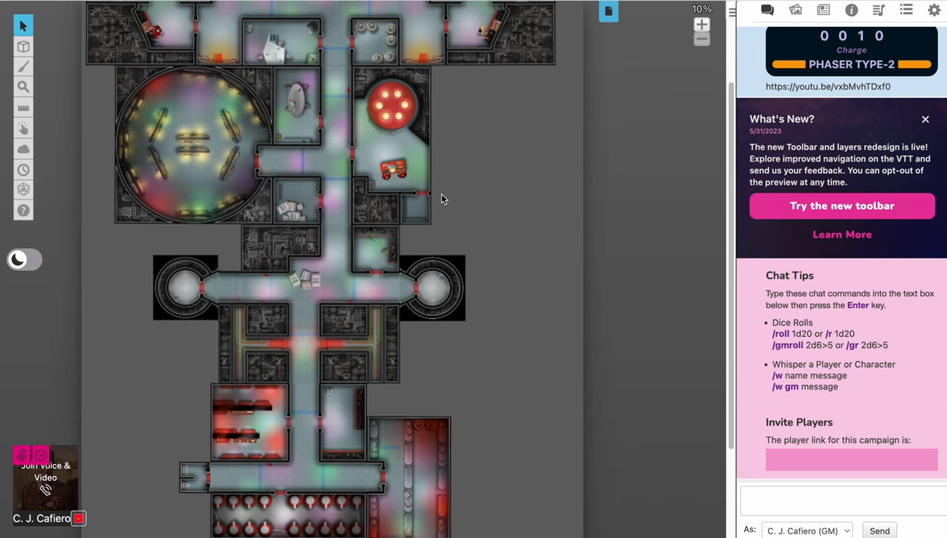
{"action": "mouse_move", "coordinate": [660, 23]}
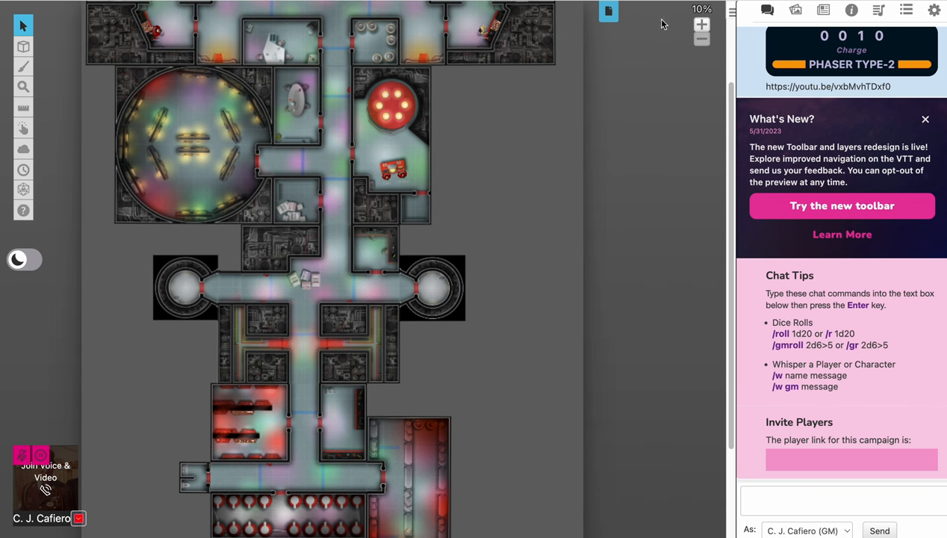
{"action": "left_click", "coordinate": [702, 25]}
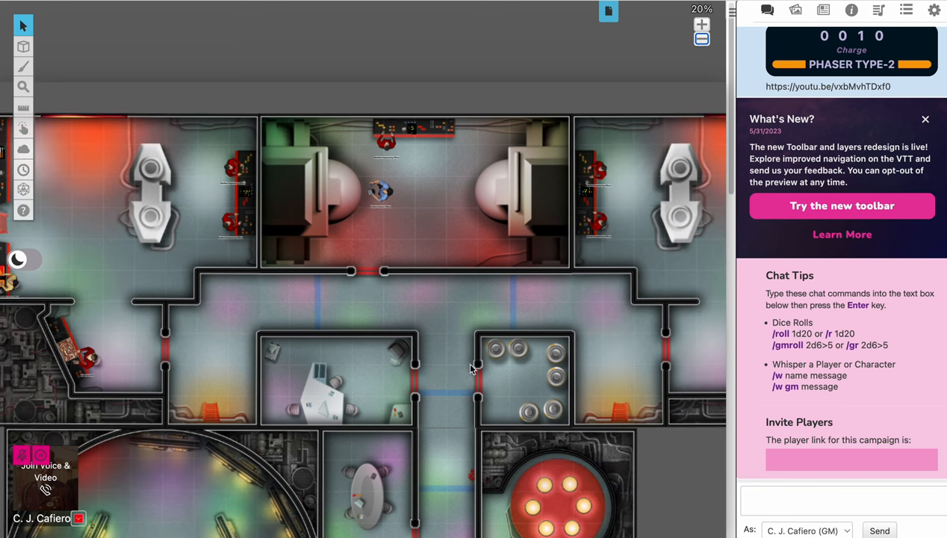
{"action": "mouse_move", "coordinate": [366, 380]}
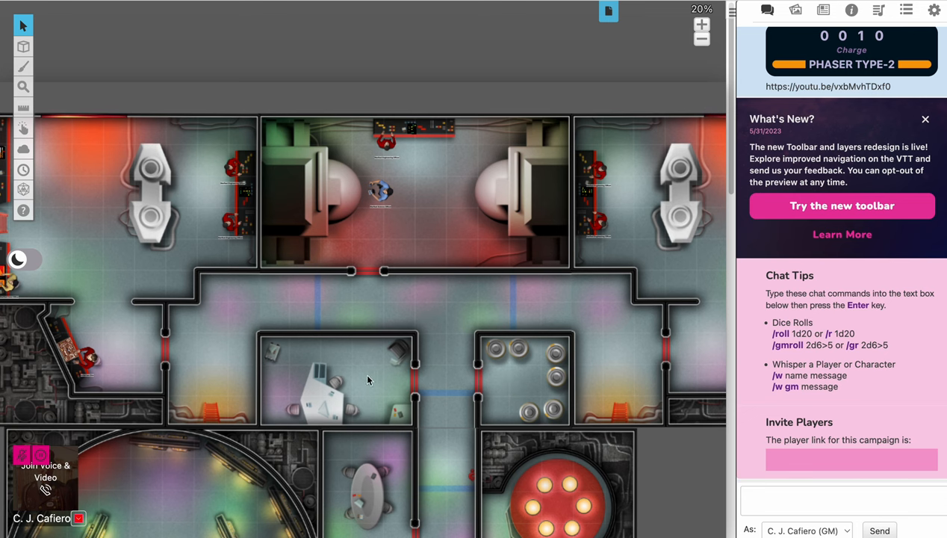
{"action": "mouse_move", "coordinate": [359, 375]}
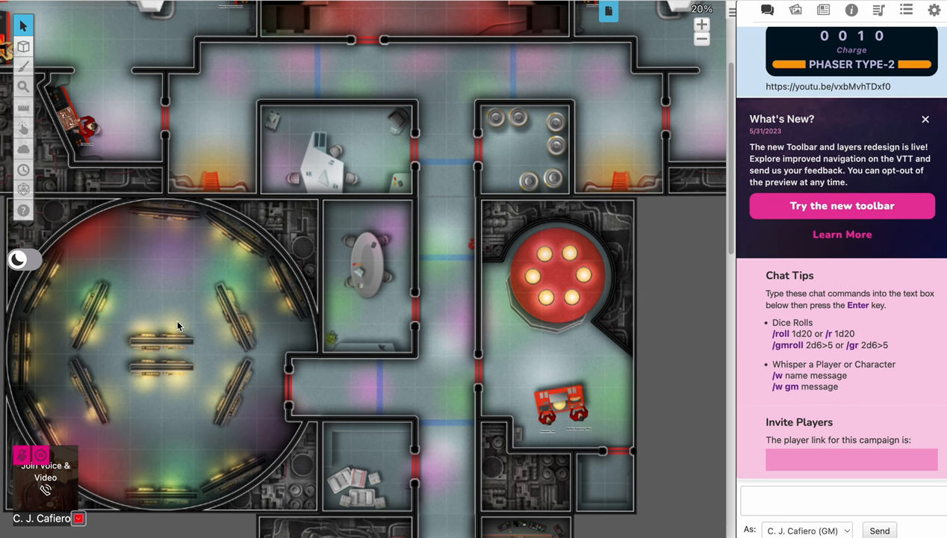
{"action": "mouse_move", "coordinate": [547, 352]}
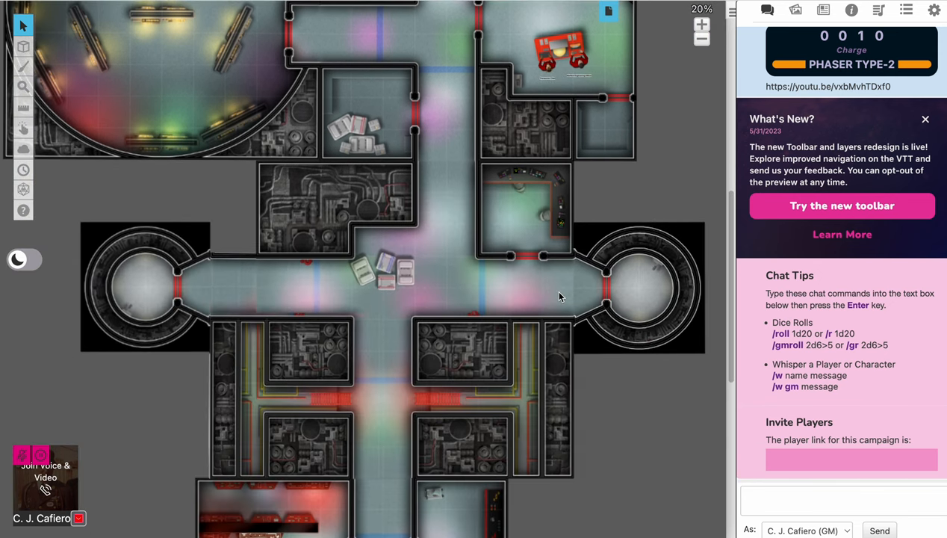
{"action": "mouse_move", "coordinate": [135, 280]}
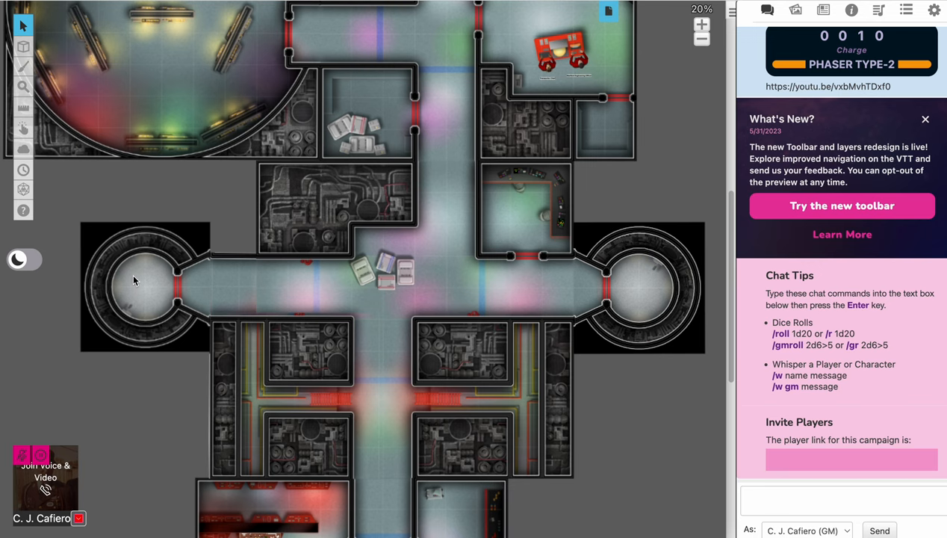
{"action": "mouse_move", "coordinate": [144, 289]}
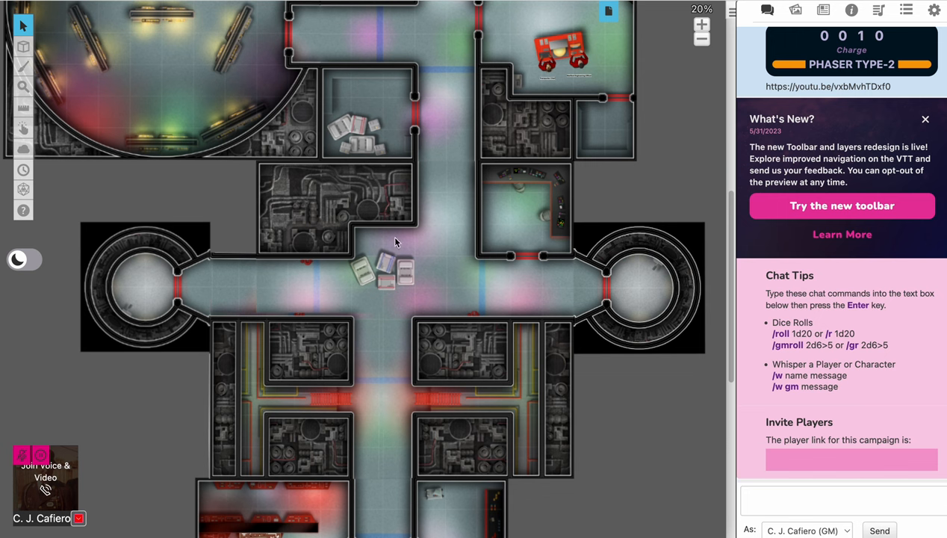
{"action": "left_click", "coordinate": [795, 10]}
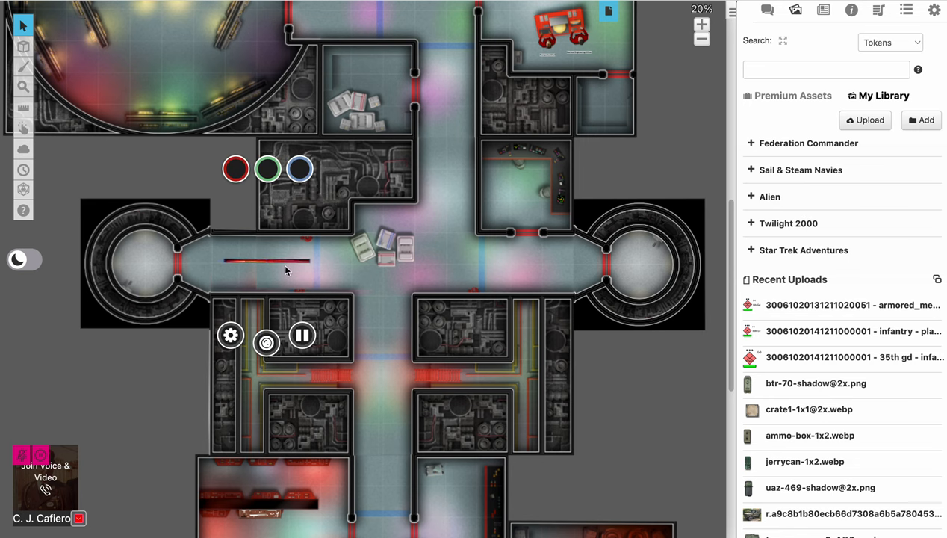
{"action": "mouse_move", "coordinate": [231, 335]}
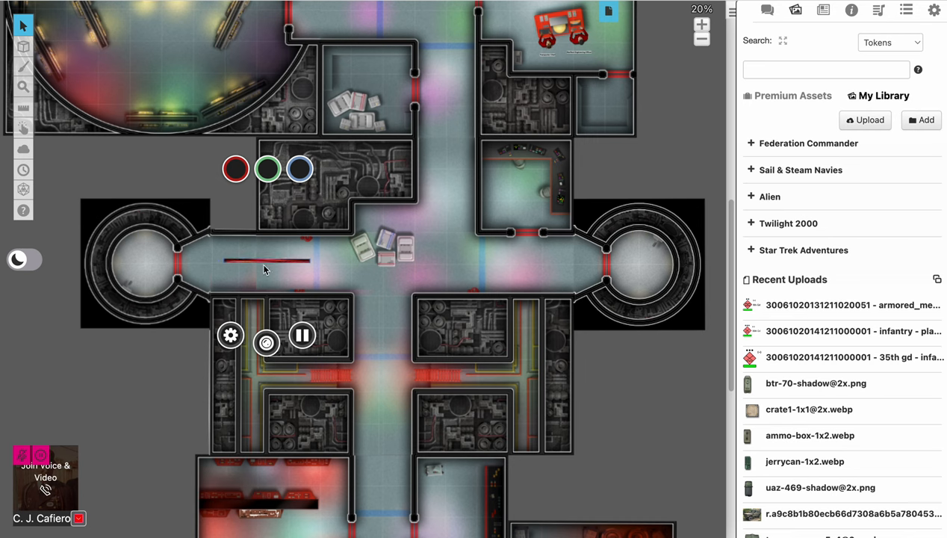
{"action": "right_click", "coordinate": [267, 169]}
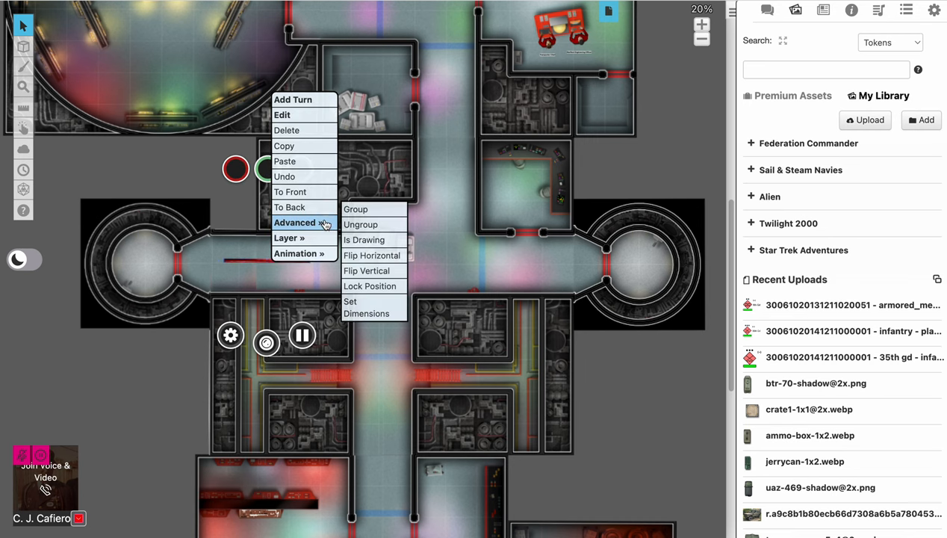
{"action": "mouse_move", "coordinate": [323, 232]}
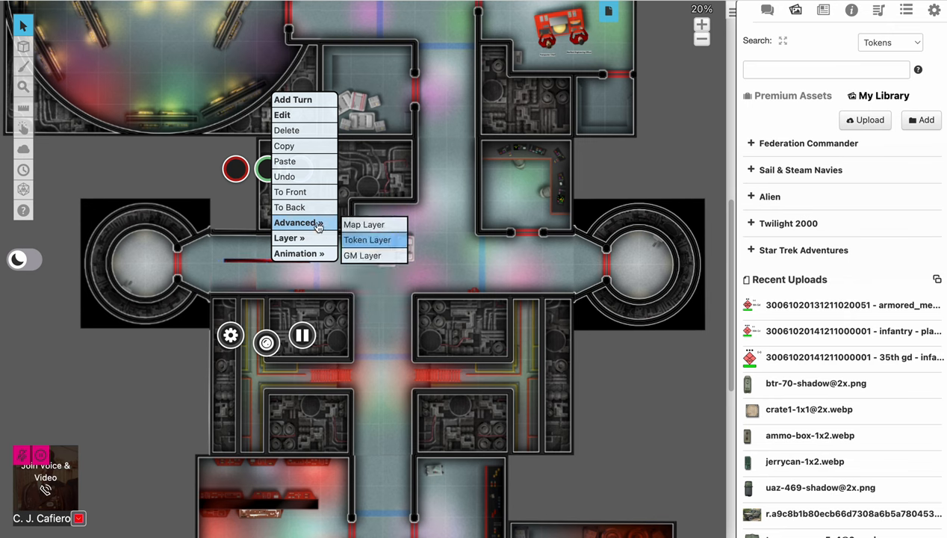
{"action": "mouse_move", "coordinate": [315, 186]}
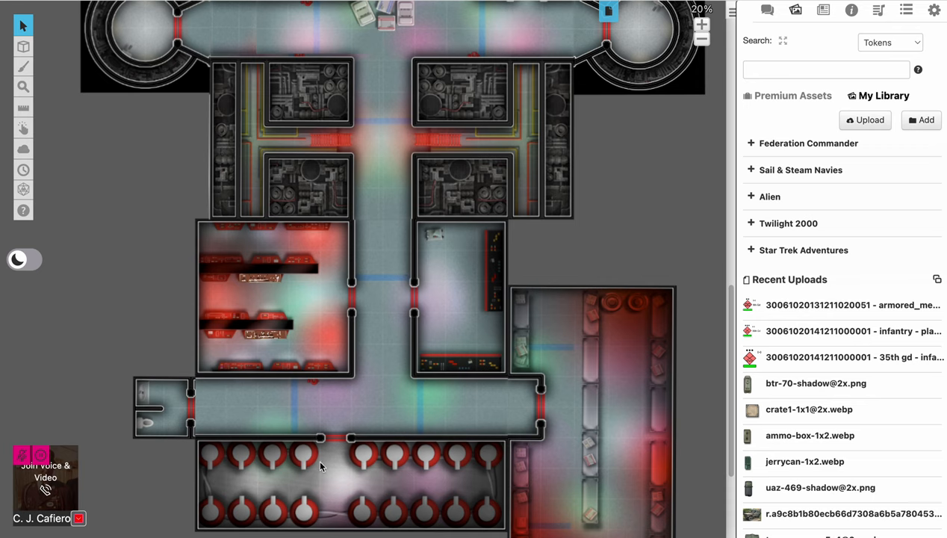
{"action": "mouse_move", "coordinate": [325, 462]}
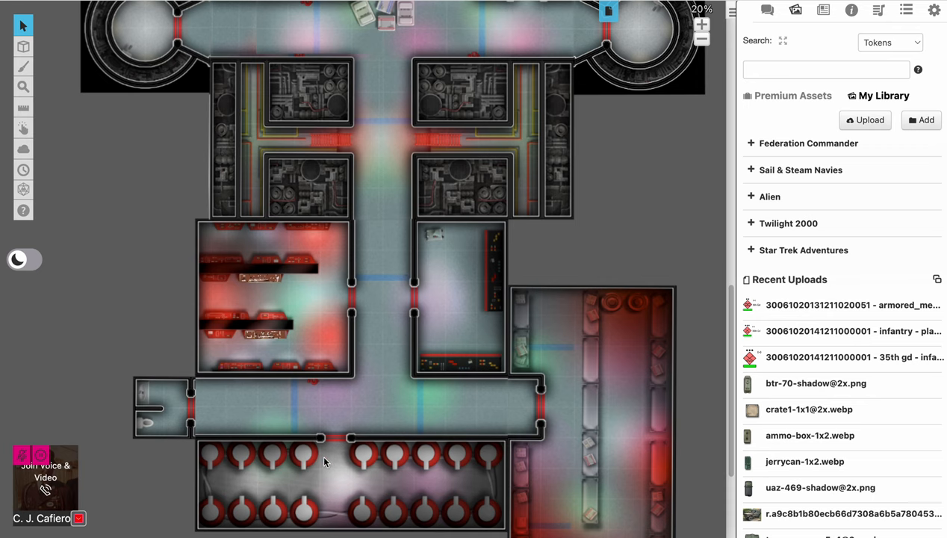
{"action": "mouse_move", "coordinate": [564, 384]}
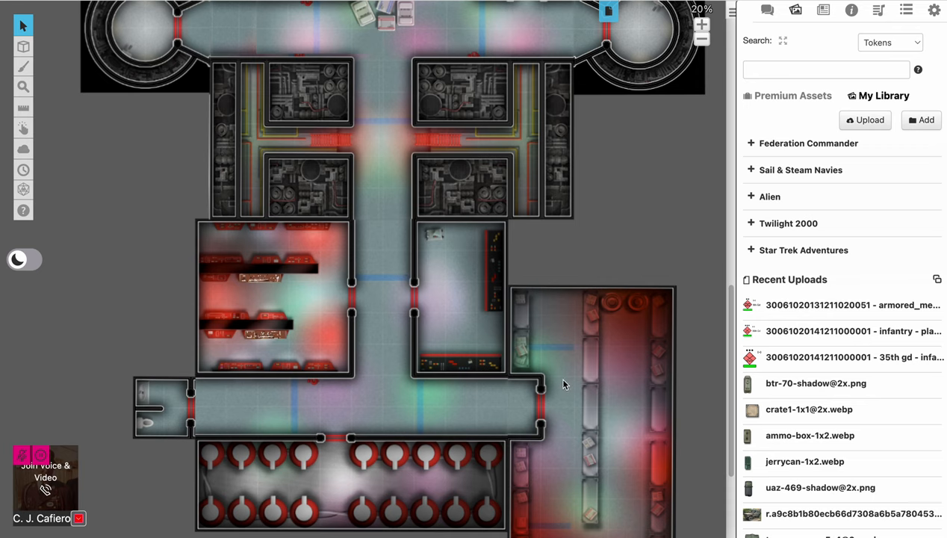
{"action": "mouse_move", "coordinate": [579, 344]}
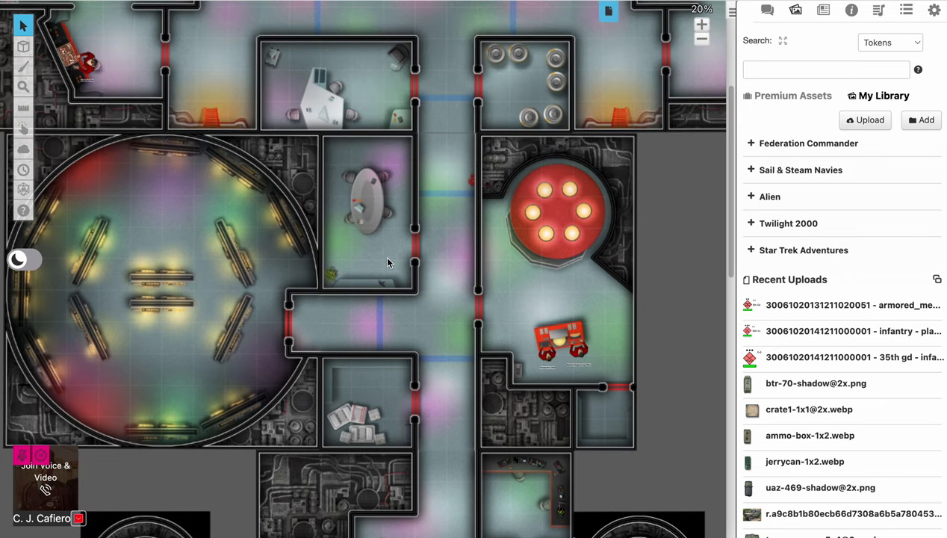
{"action": "scroll", "scroll_direction": "down", "scroll_amount": 3}
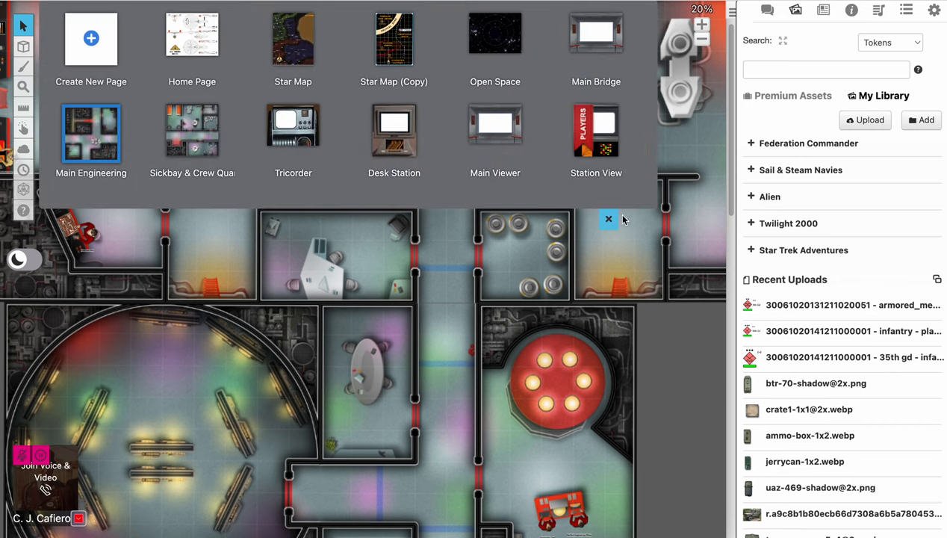
Step: Play the 57 Warp Drive Malfunctioning sound effect from the Jukebox
{"action": "left_click", "coordinate": [608, 219]}
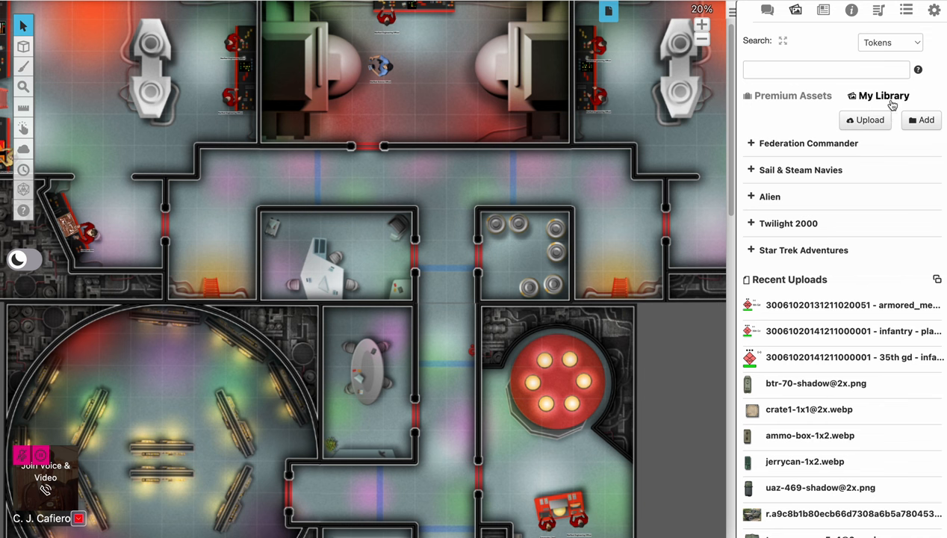
{"action": "left_click", "coordinate": [878, 9]}
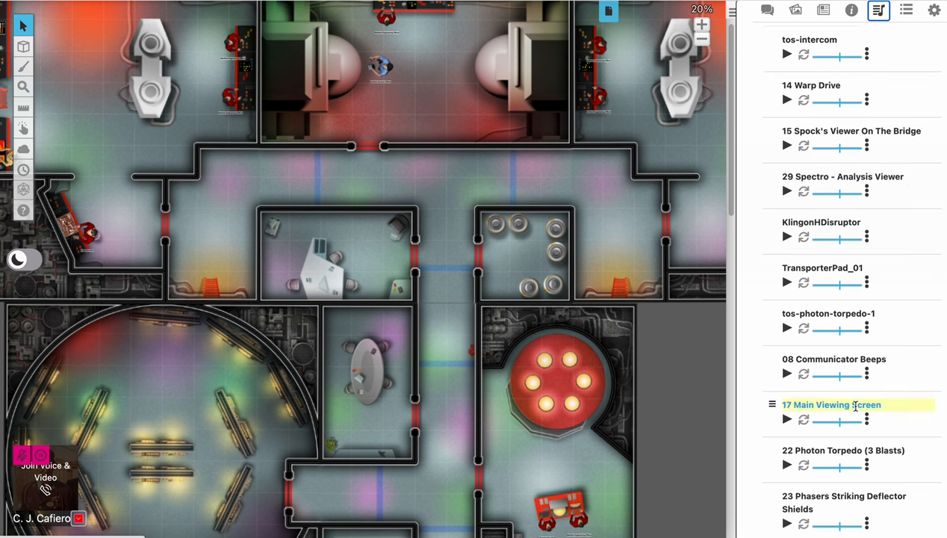
{"action": "scroll", "scroll_direction": "down", "scroll_amount": 3}
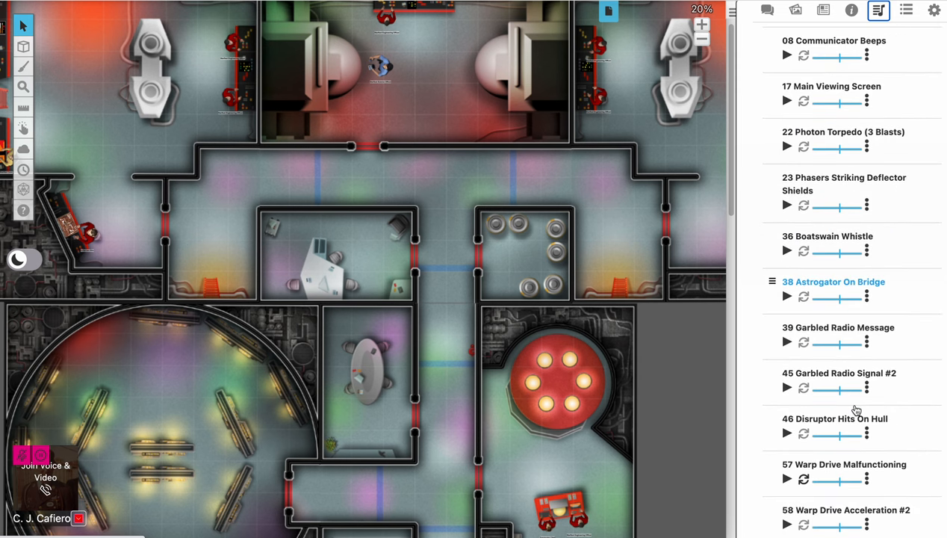
{"action": "scroll", "scroll_direction": "down", "scroll_amount": 3}
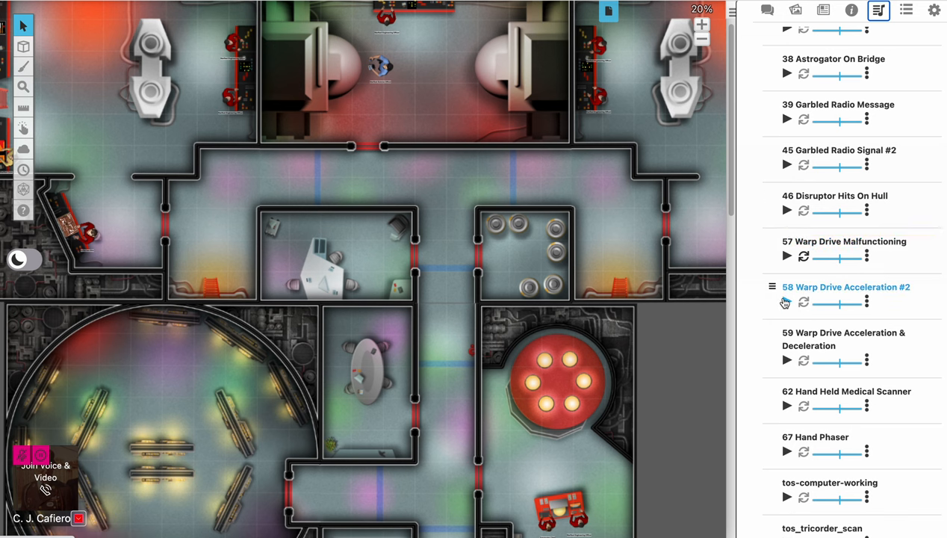
{"action": "left_click", "coordinate": [786, 303]}
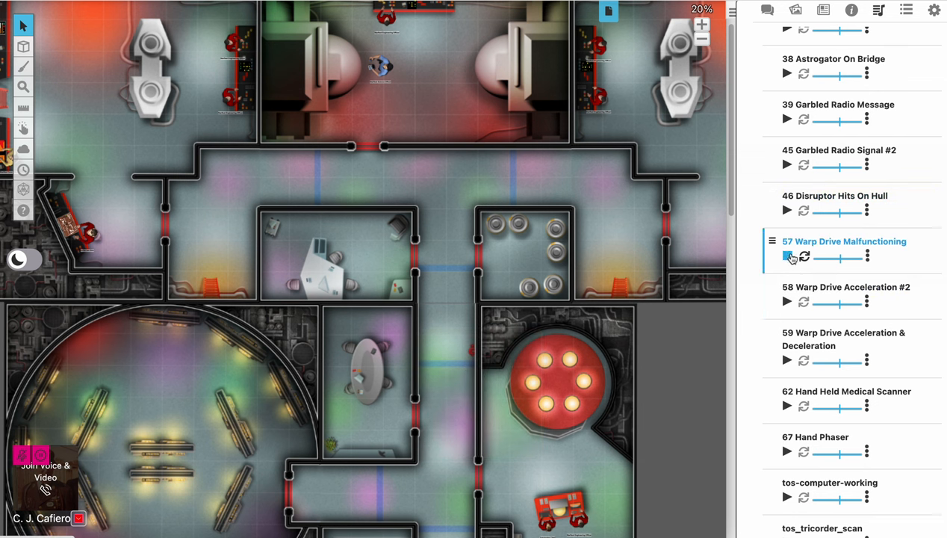
{"action": "left_click", "coordinate": [786, 256]}
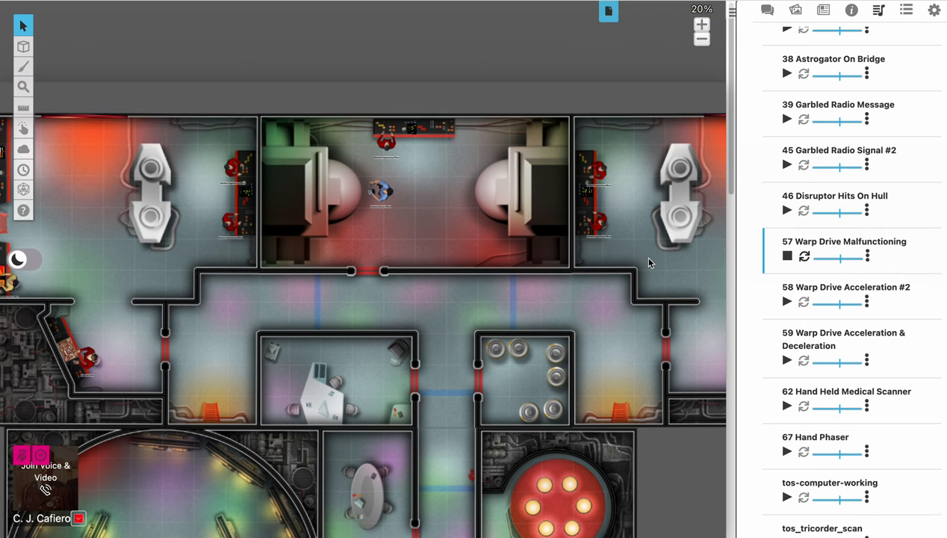
{"action": "mouse_move", "coordinate": [632, 156]}
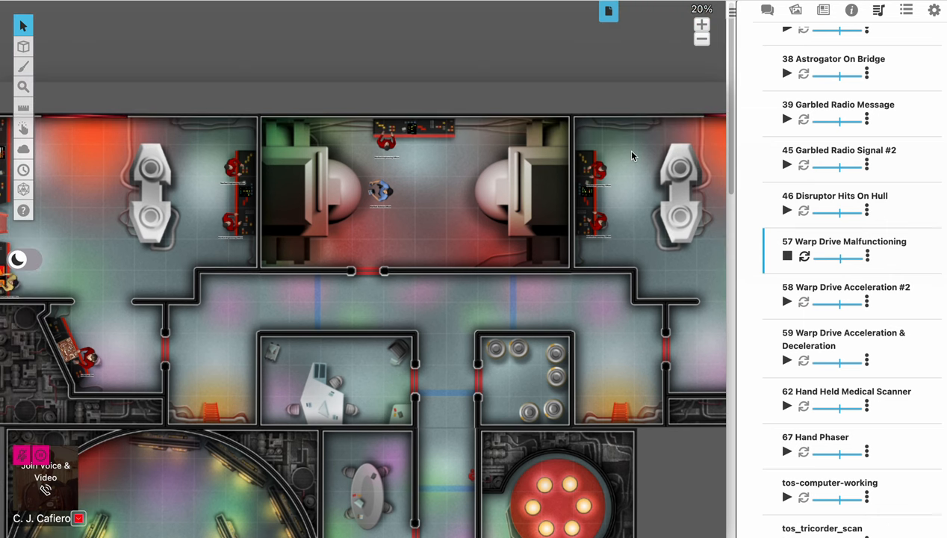
Step: Stop the warp drive sound in the Now Playing list
{"action": "left_click", "coordinate": [787, 256]}
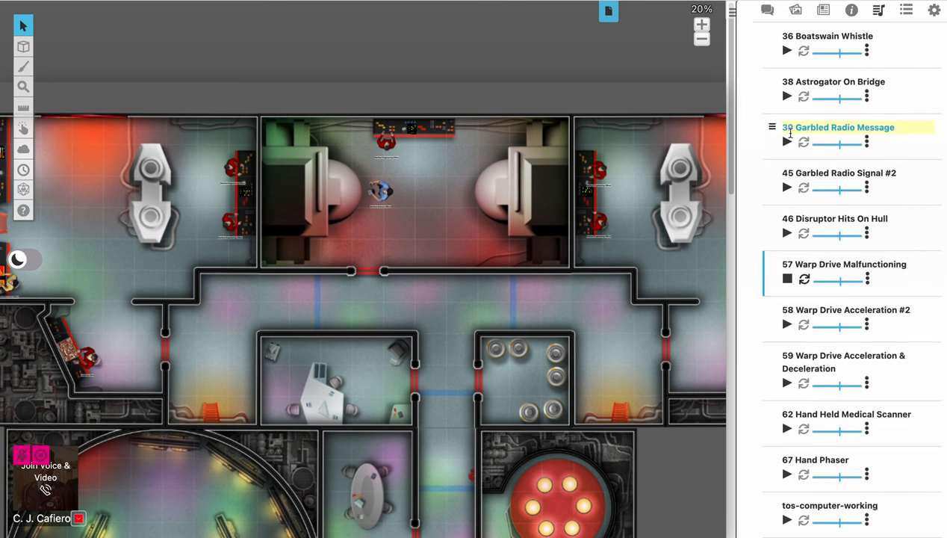
{"action": "left_click", "coordinate": [787, 144]}
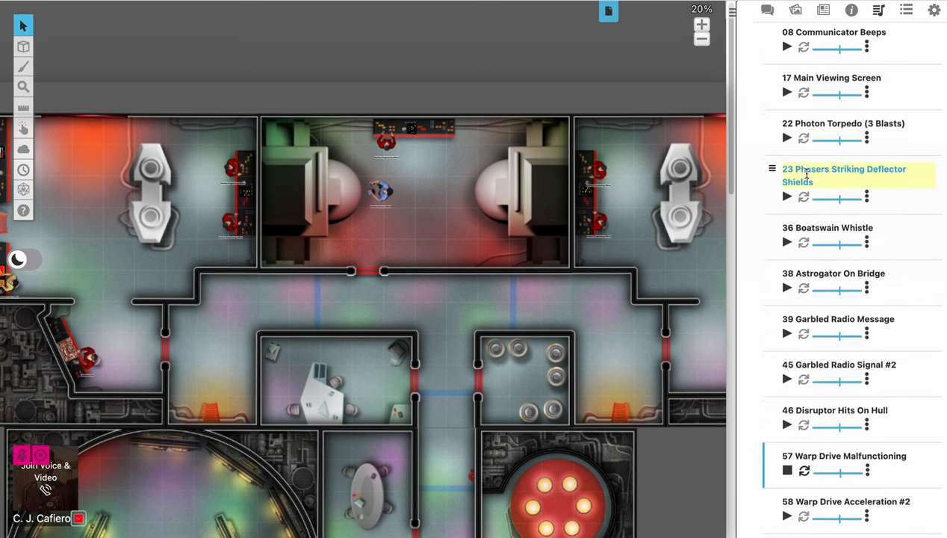
{"action": "scroll", "scroll_direction": "down", "scroll_amount": 3}
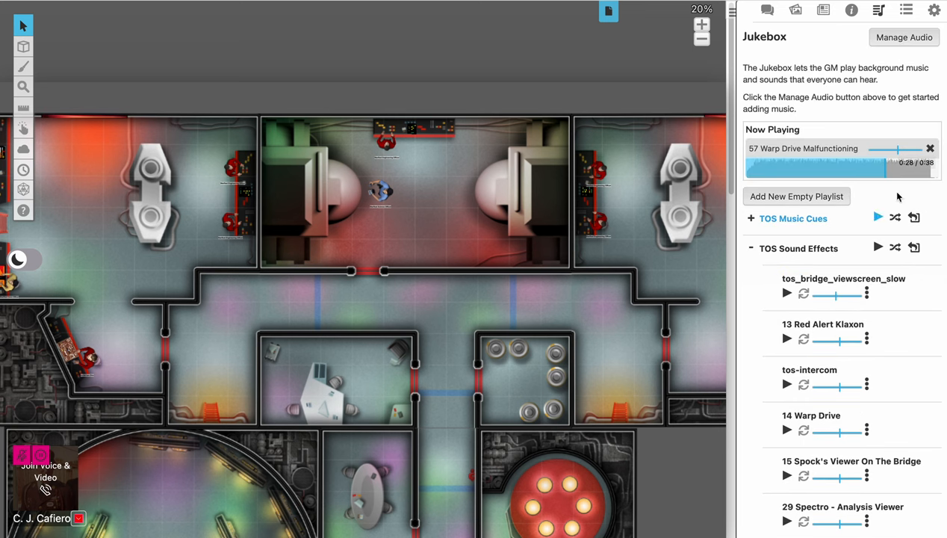
{"action": "left_click", "coordinate": [930, 148]}
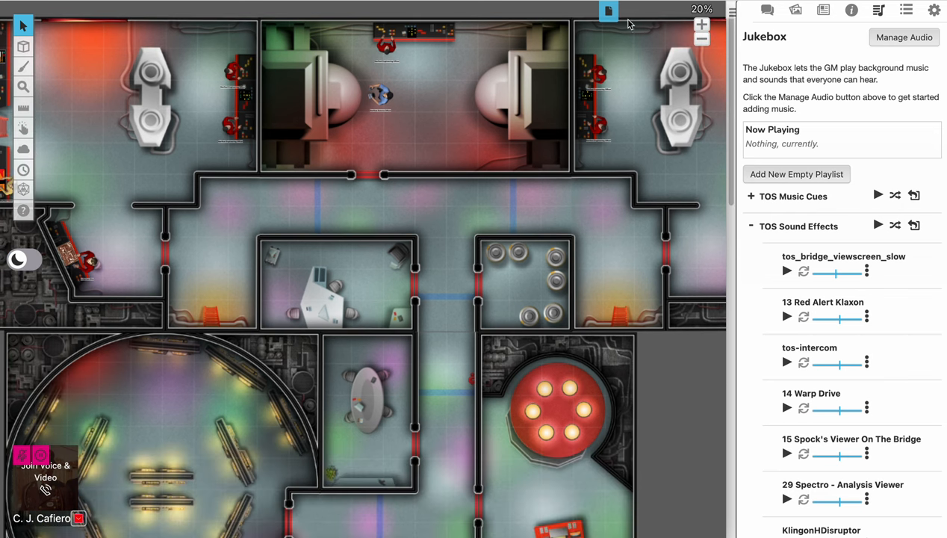
{"action": "left_click", "coordinate": [608, 11]}
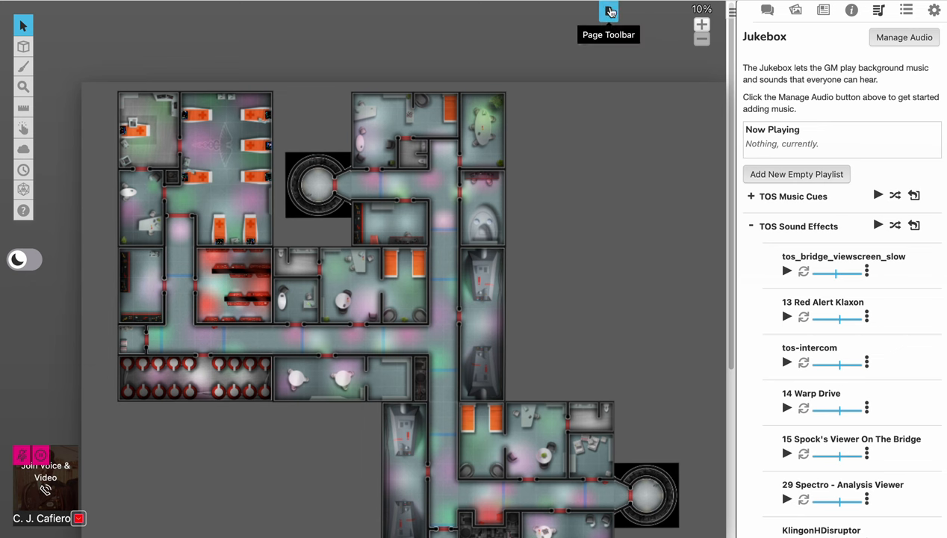
Step: Show the Sickbay & Crew Quarters map and scroll to the biobeds and surgical room
{"action": "left_click", "coordinate": [700, 24]}
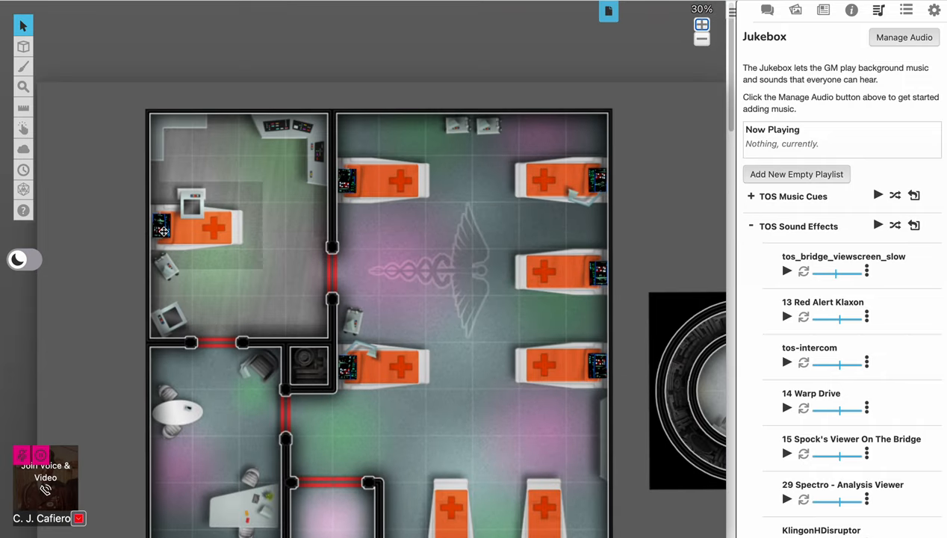
{"action": "mouse_move", "coordinate": [573, 227]}
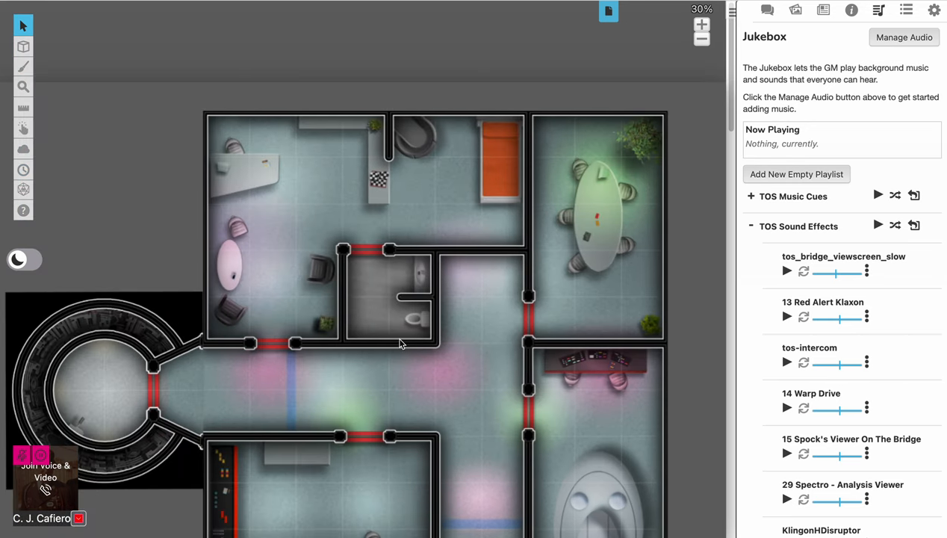
{"action": "scroll", "scroll_direction": "down", "scroll_amount": 3}
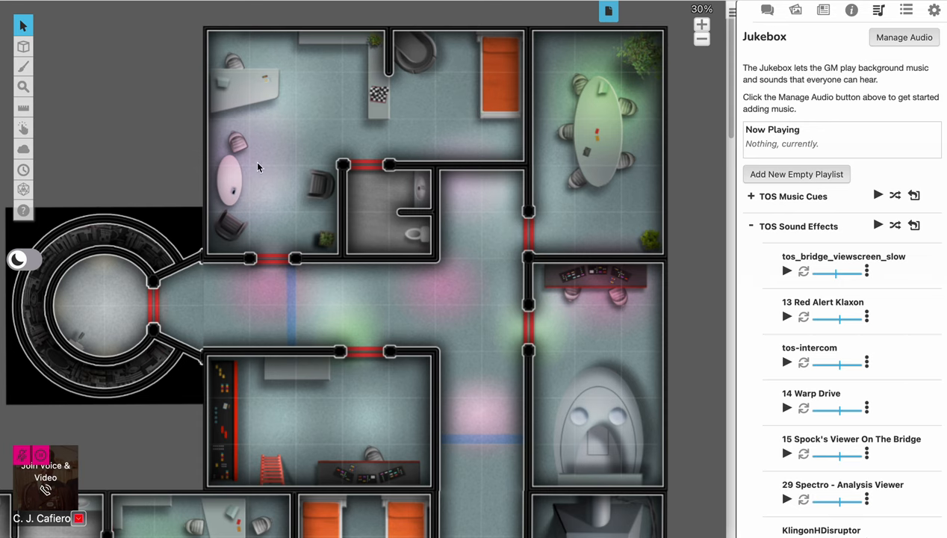
{"action": "mouse_move", "coordinate": [457, 109]}
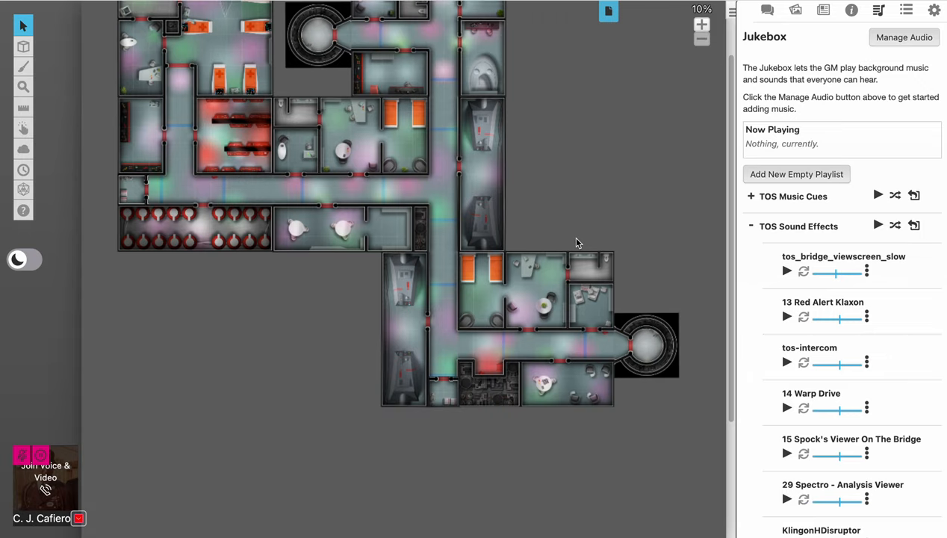
{"action": "scroll", "scroll_direction": "down", "scroll_amount": 3}
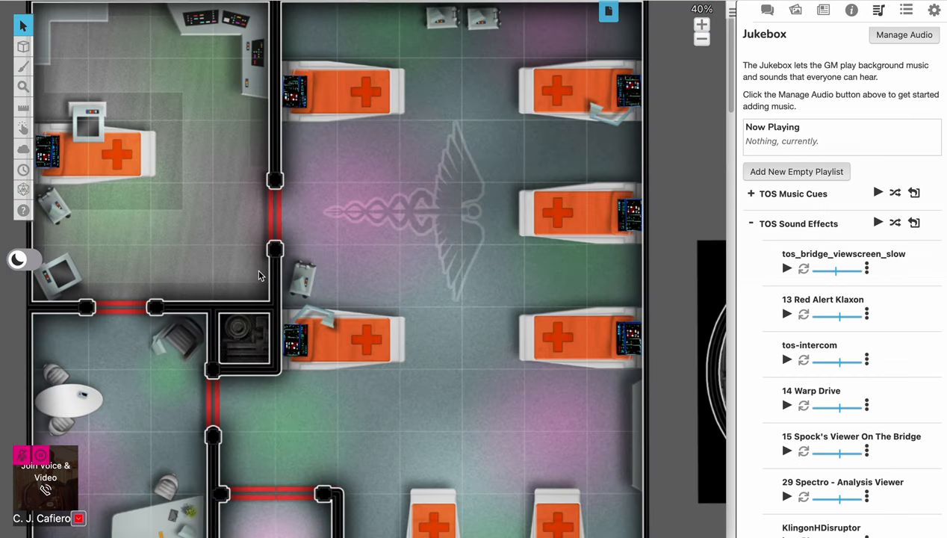
Step: Play the 62 Hand Held Medical Scanner sound effect from the Jukebox
{"action": "scroll", "scroll_direction": "down", "scroll_amount": 3}
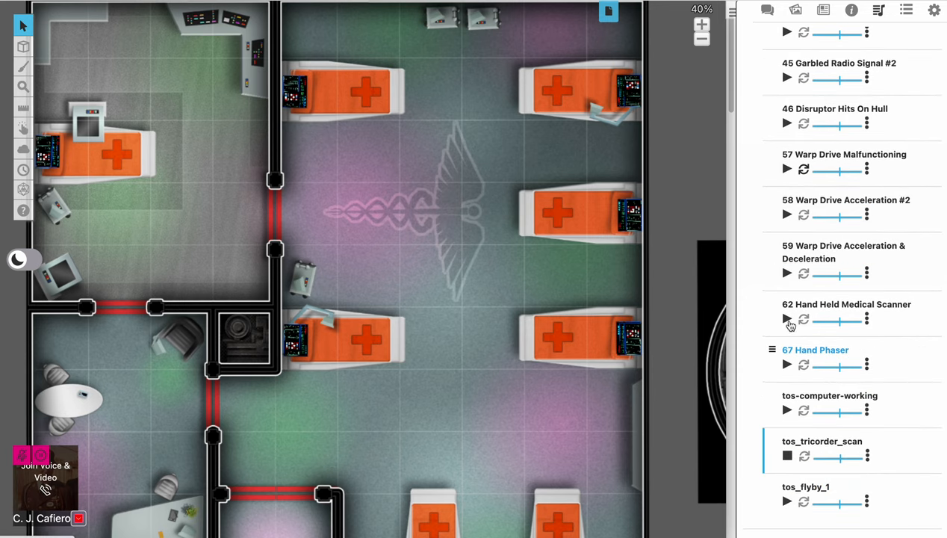
{"action": "left_click", "coordinate": [787, 319]}
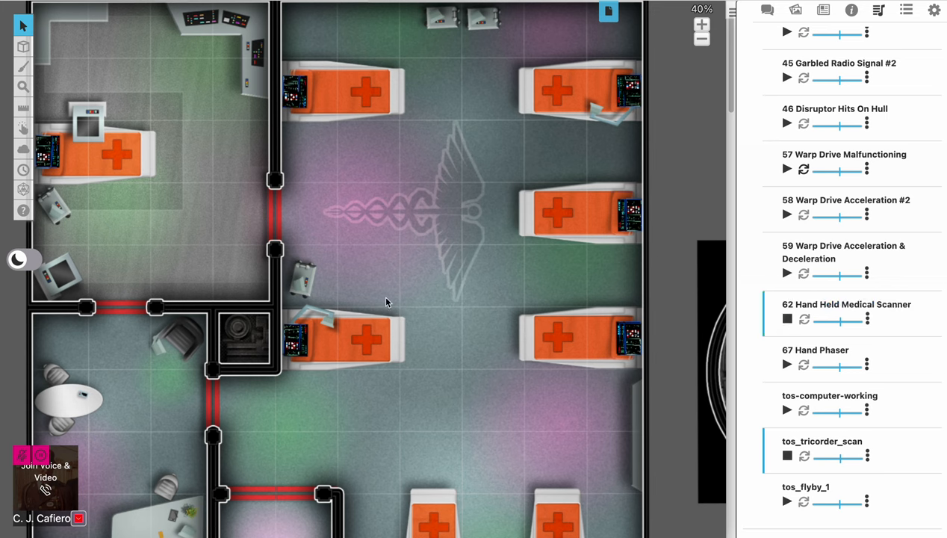
{"action": "mouse_move", "coordinate": [248, 307]}
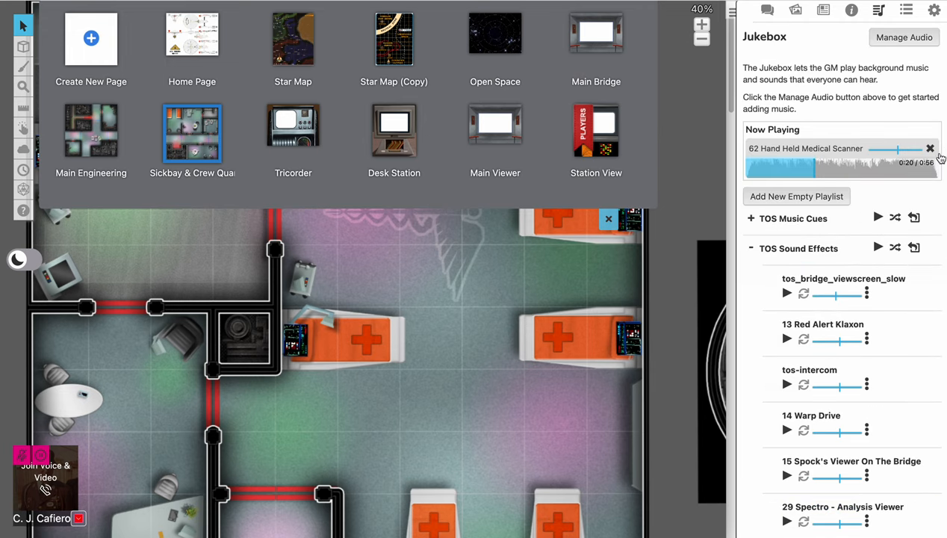
Step: Silence the medical scanner sound and zoom out to show the whole tricorder console
{"action": "left_click", "coordinate": [930, 148]}
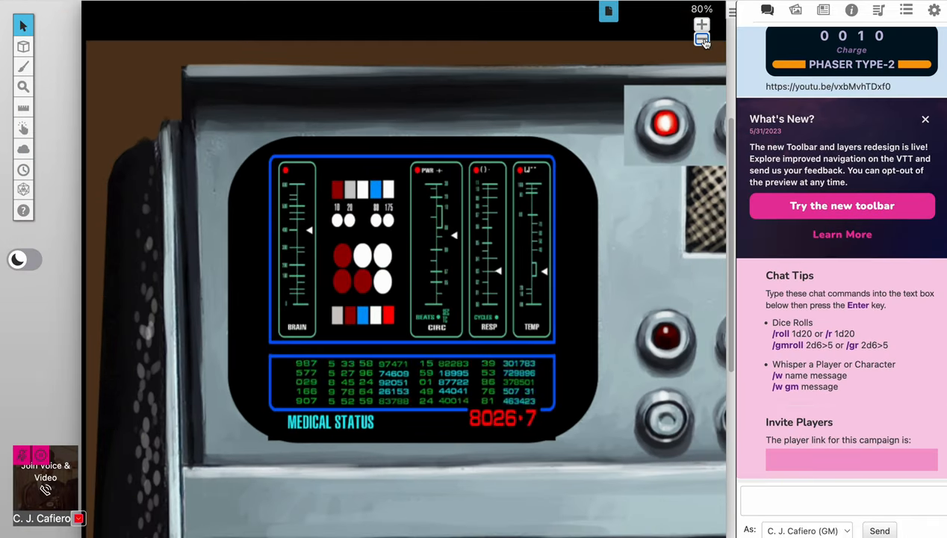
{"action": "left_click", "coordinate": [701, 39]}
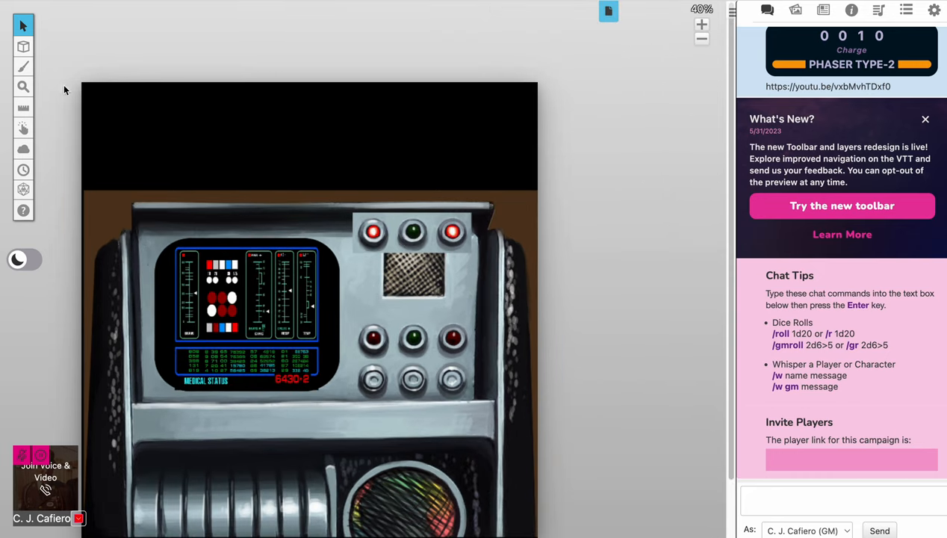
Step: Toggle the position lock on the indicator lights overlay
{"action": "right_click", "coordinate": [344, 177]}
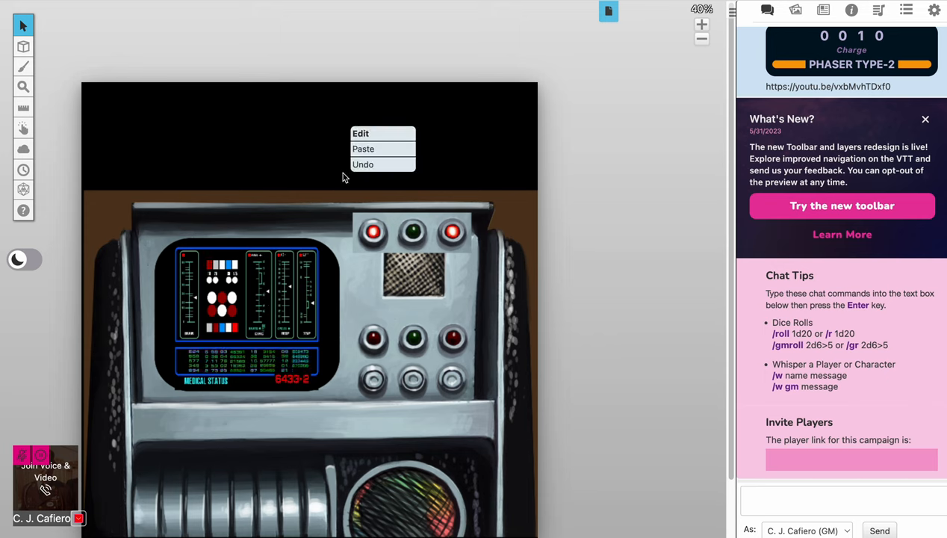
{"action": "left_click", "coordinate": [24, 46]}
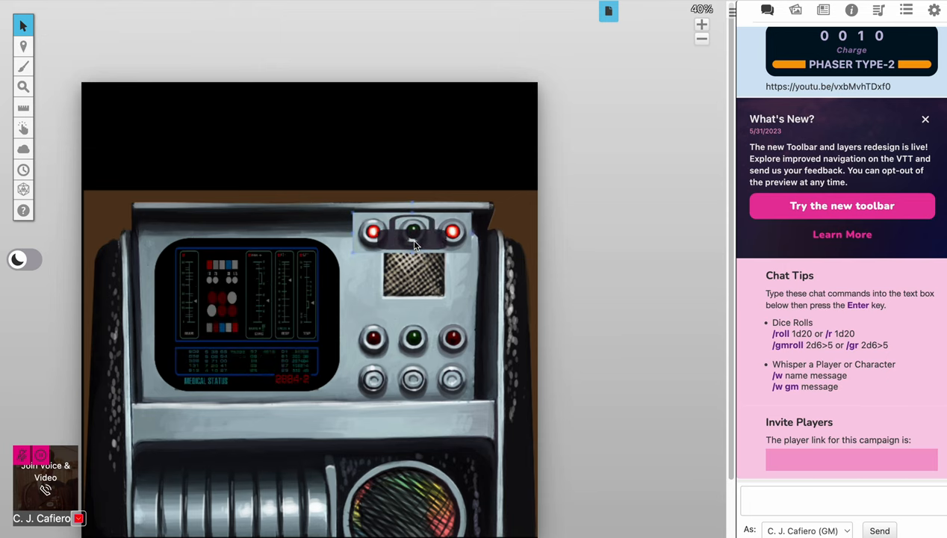
{"action": "right_click", "coordinate": [414, 243]}
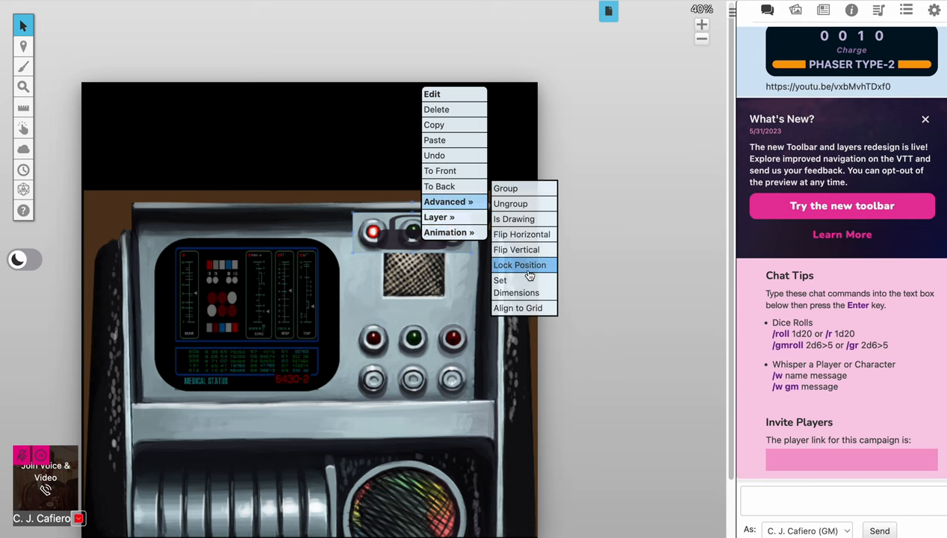
{"action": "left_click", "coordinate": [520, 266]}
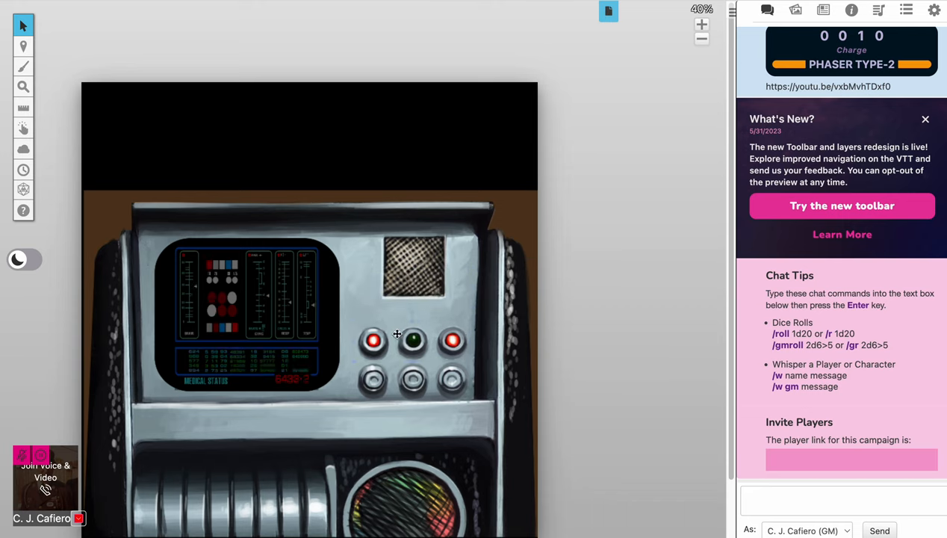
Step: Stop the repositioned indicator lights' animation from looping and deselect them
{"action": "right_click", "coordinate": [397, 334]}
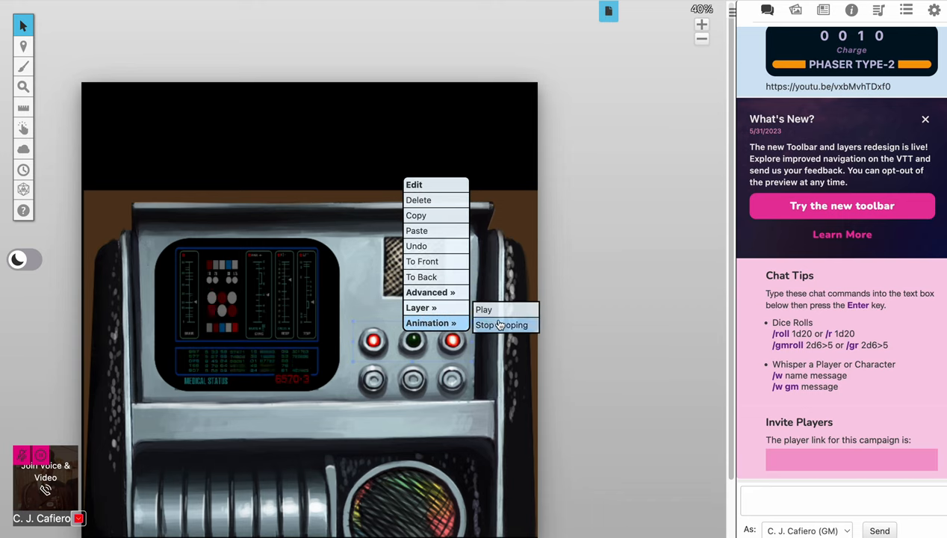
{"action": "left_click", "coordinate": [483, 310]}
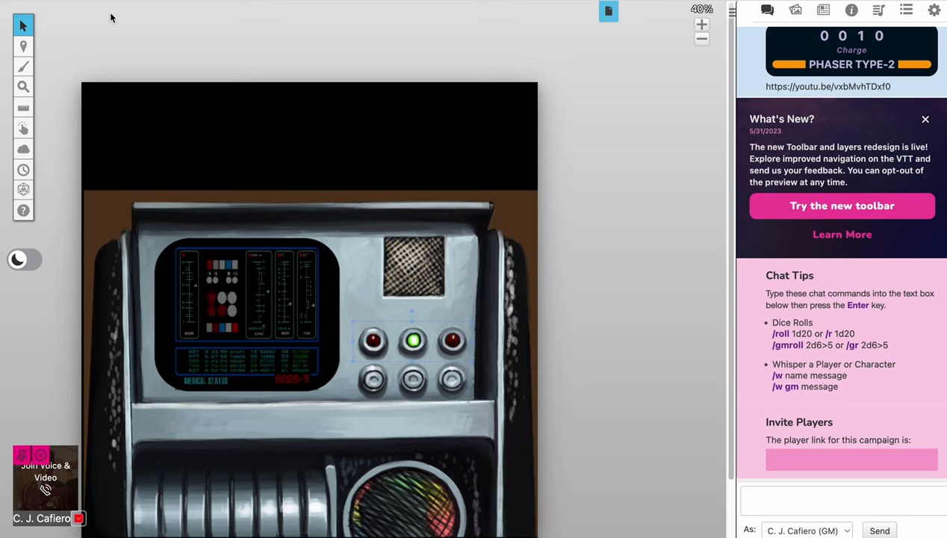
{"action": "left_click", "coordinate": [23, 46]}
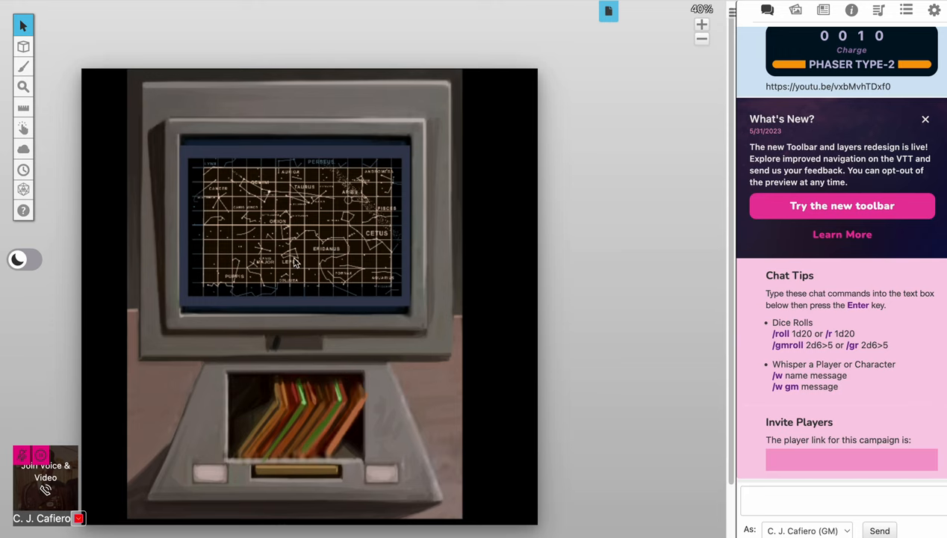
{"action": "mouse_move", "coordinate": [284, 364]}
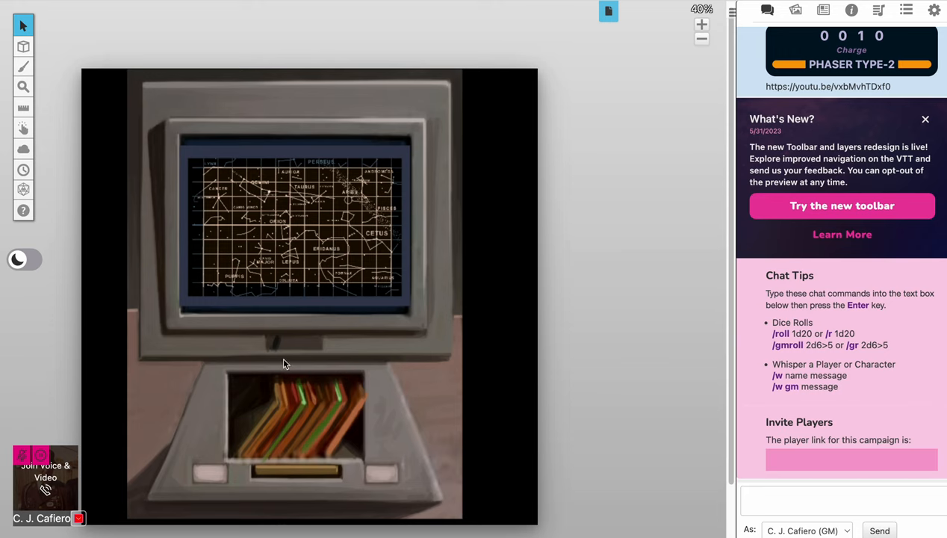
{"action": "mouse_move", "coordinate": [504, 94]}
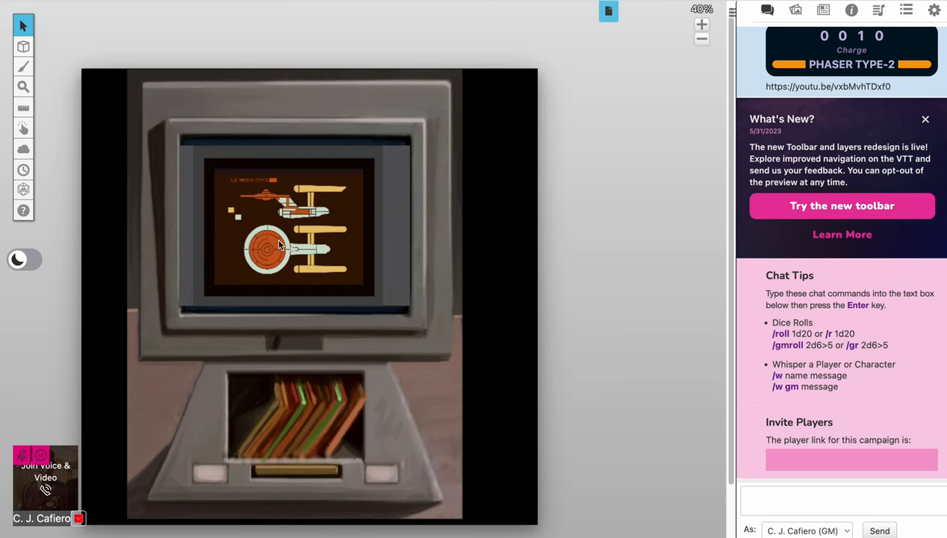
{"action": "mouse_move", "coordinate": [325, 444]}
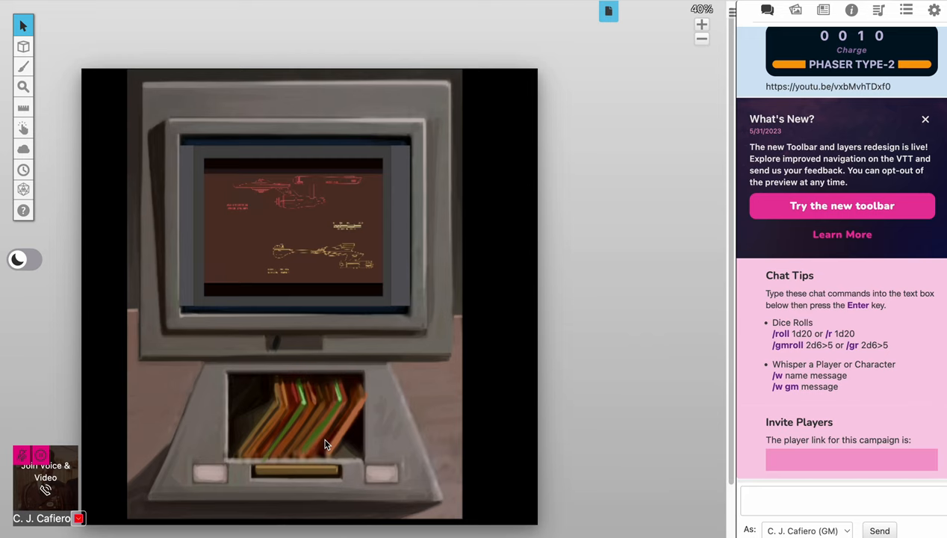
{"action": "mouse_move", "coordinate": [609, 11]}
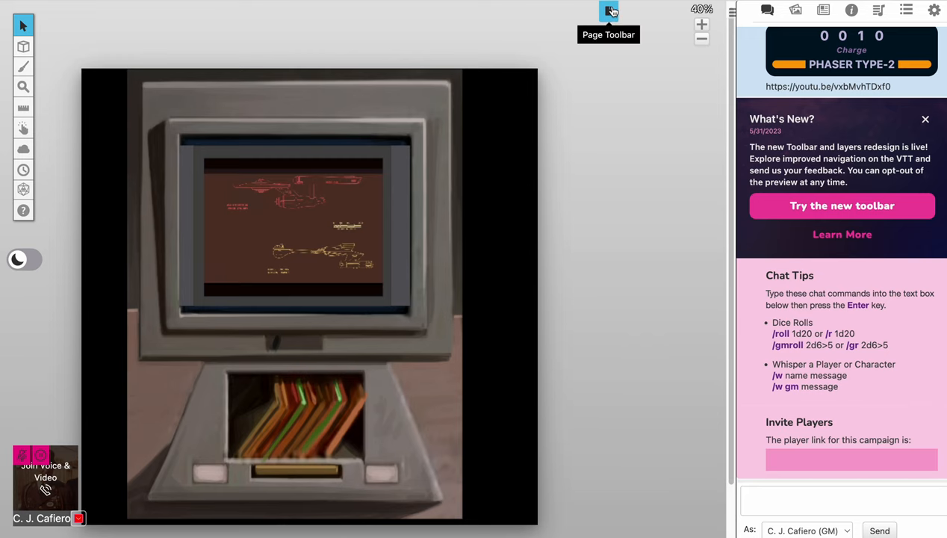
Step: Go to the Main Viewer page, then reopen the page list for Station View
{"action": "left_click", "coordinate": [609, 12]}
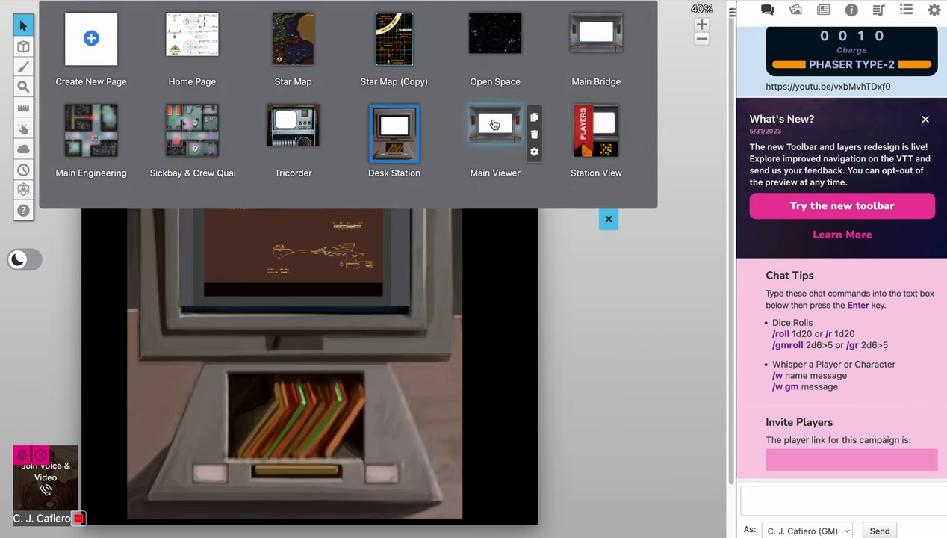
{"action": "left_click", "coordinate": [496, 131]}
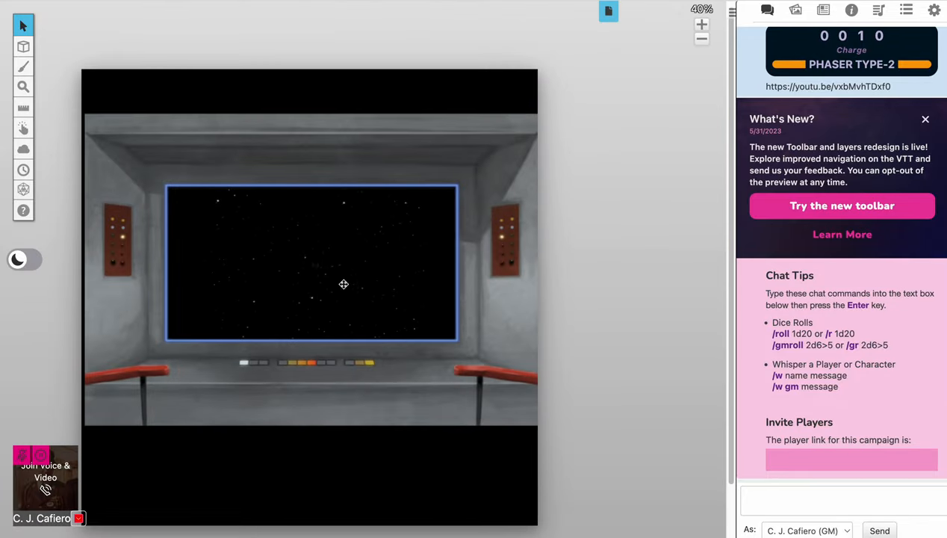
{"action": "mouse_move", "coordinate": [609, 10]}
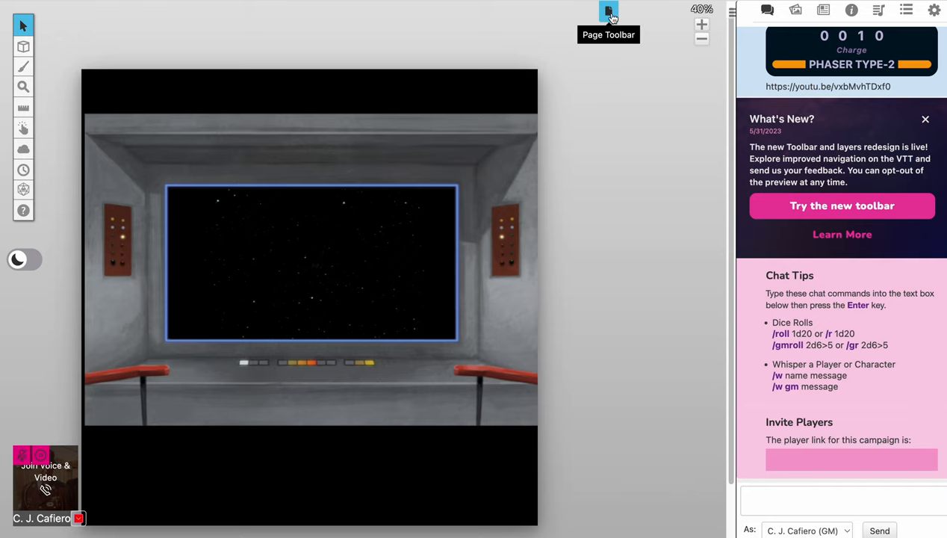
{"action": "left_click", "coordinate": [608, 11]}
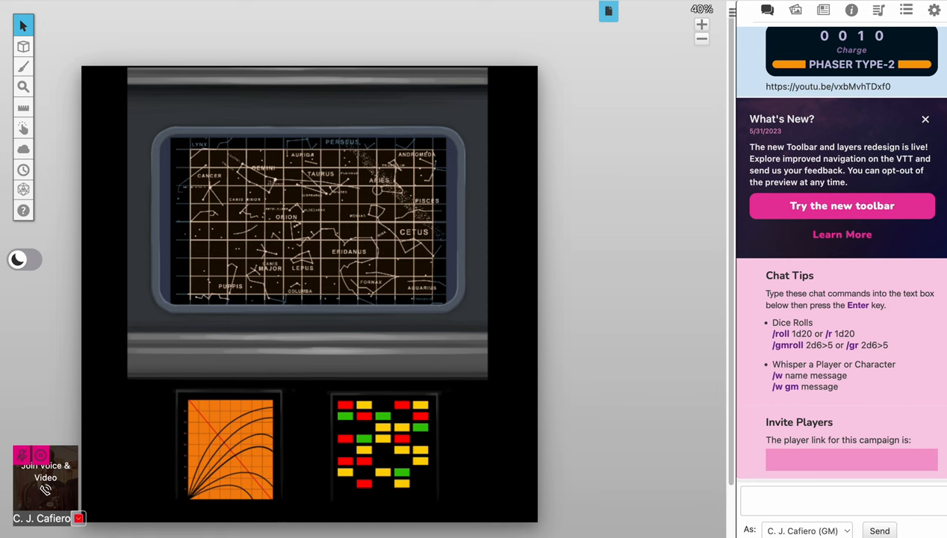
Step: Select the Open Space page with the U.S.S. Yorktown token in range rings
{"action": "left_click", "coordinate": [609, 10]}
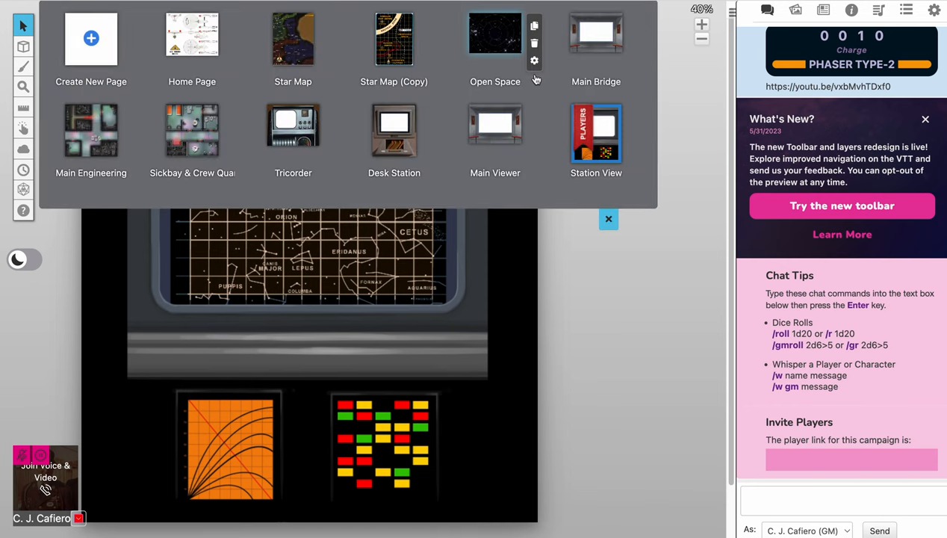
{"action": "left_click", "coordinate": [495, 39]}
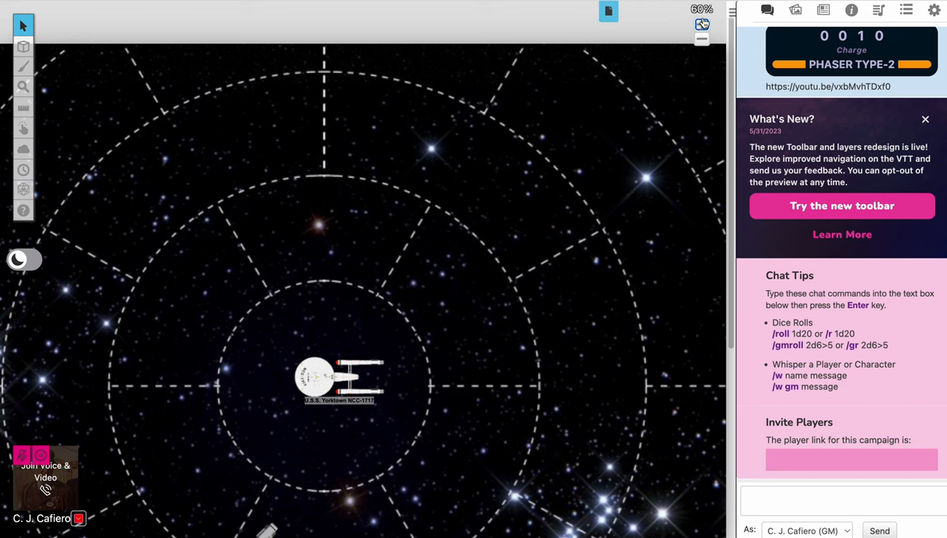
{"action": "mouse_move", "coordinate": [609, 11]}
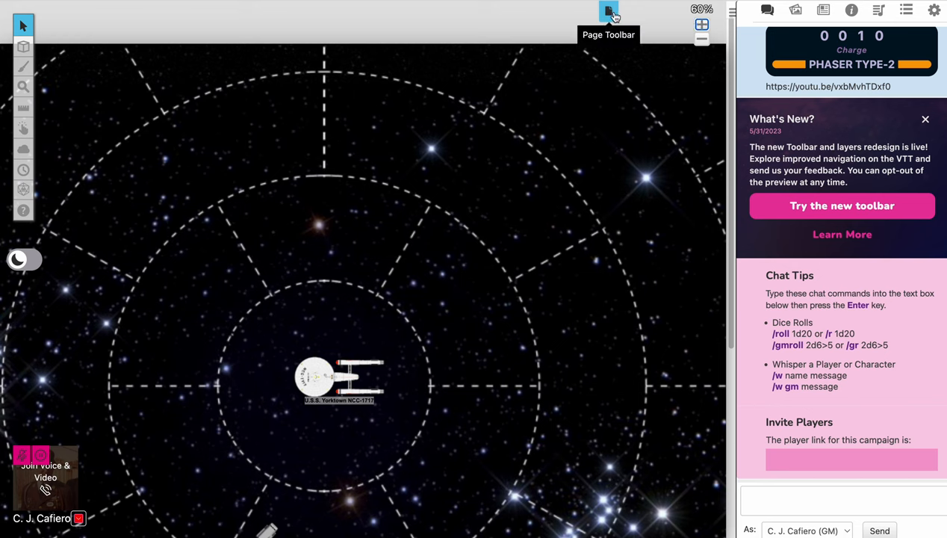
Step: Open the campaign page list and scroll down toward the Star Map (Copy) page
{"action": "left_click", "coordinate": [609, 11]}
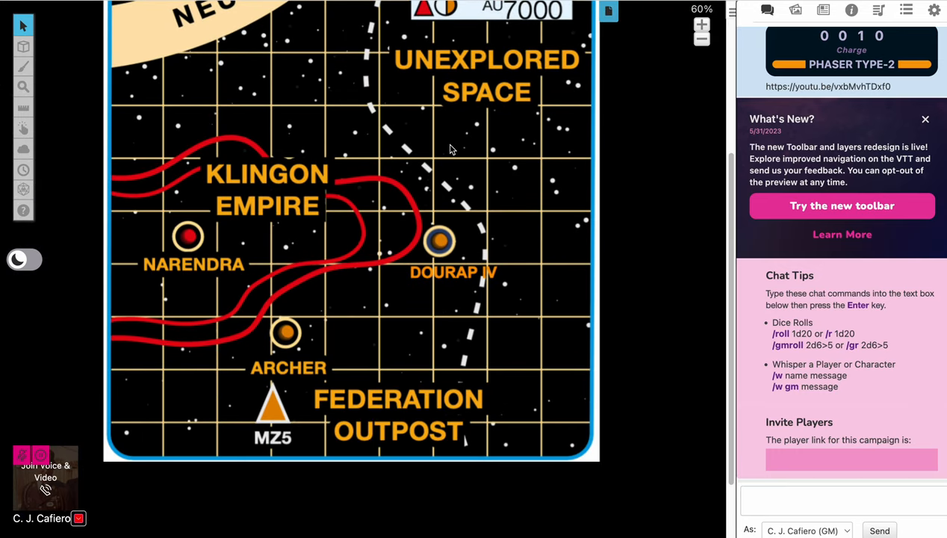
{"action": "scroll", "scroll_direction": "down", "scroll_amount": 3}
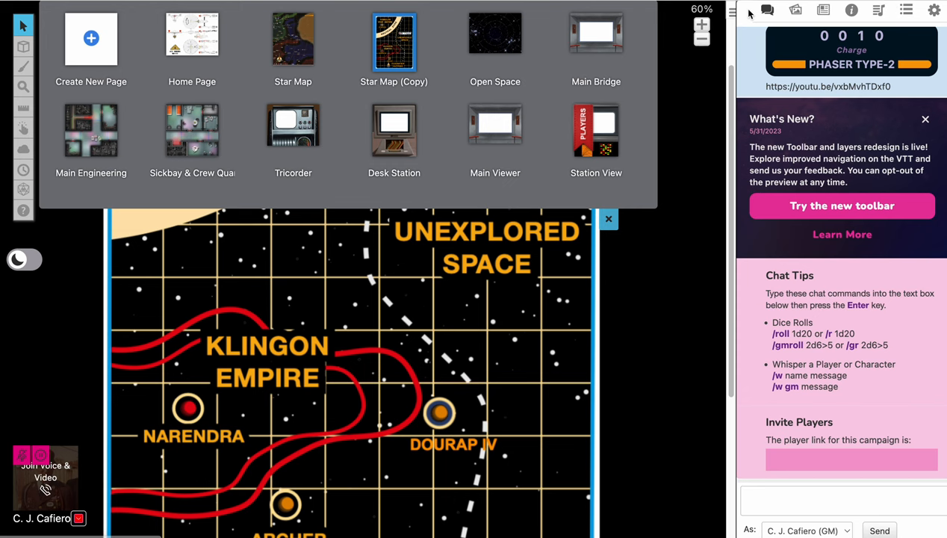
{"action": "mouse_move", "coordinate": [624, 247]}
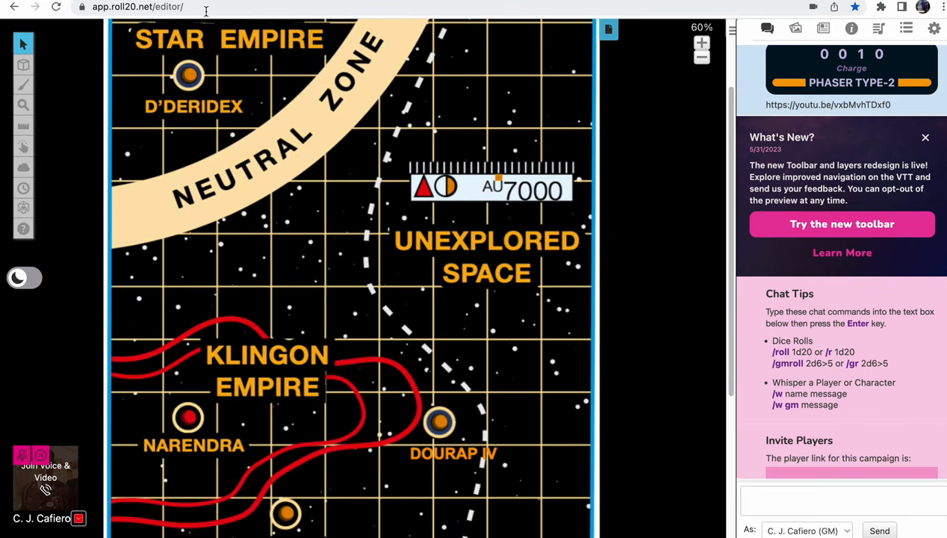
{"action": "mouse_move", "coordinate": [64, 39]}
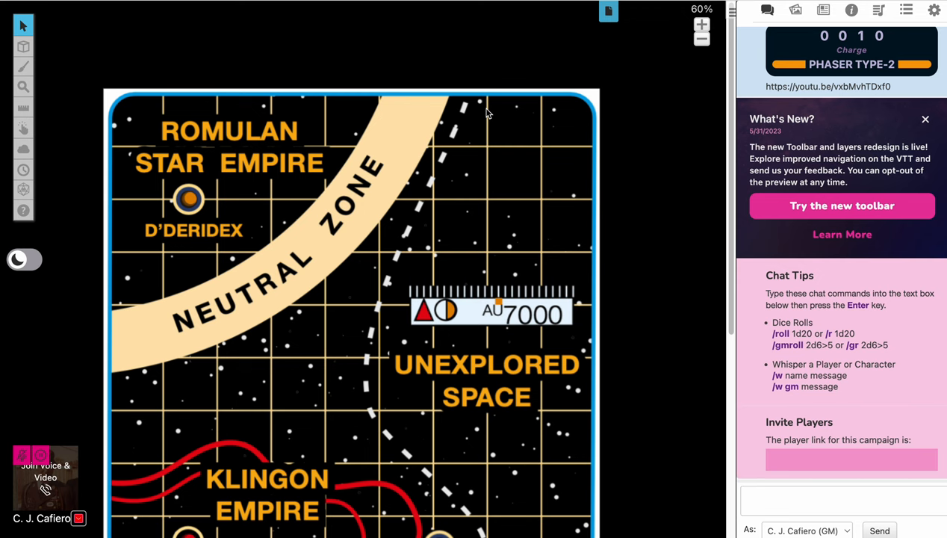
{"action": "scroll", "scroll_direction": "down", "scroll_amount": 3}
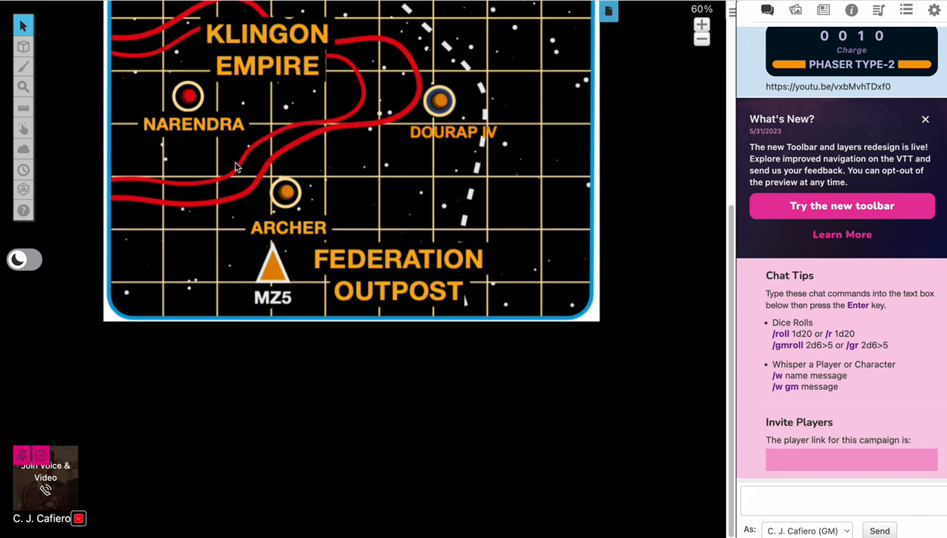
{"action": "mouse_move", "coordinate": [655, 256]}
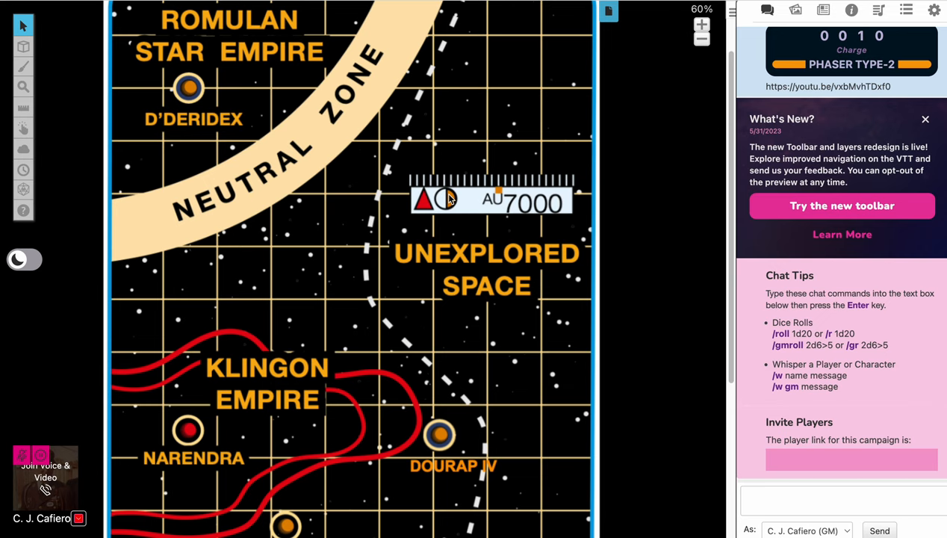
{"action": "mouse_move", "coordinate": [407, 290]}
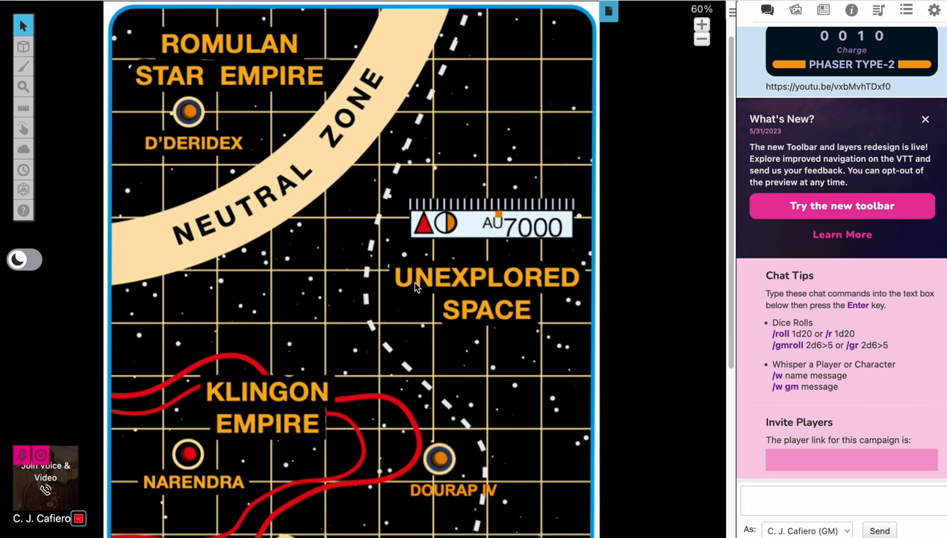
{"action": "mouse_move", "coordinate": [514, 327]}
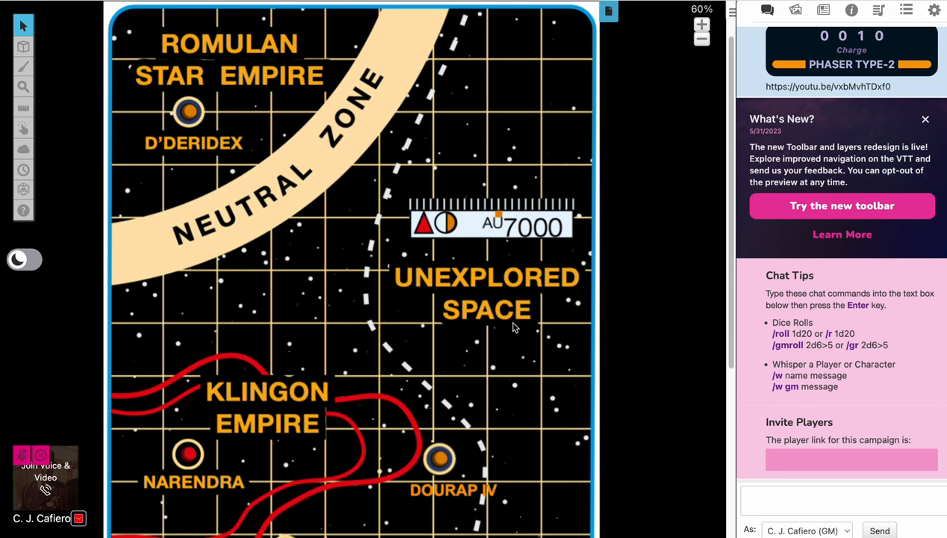
{"action": "mouse_move", "coordinate": [486, 281]}
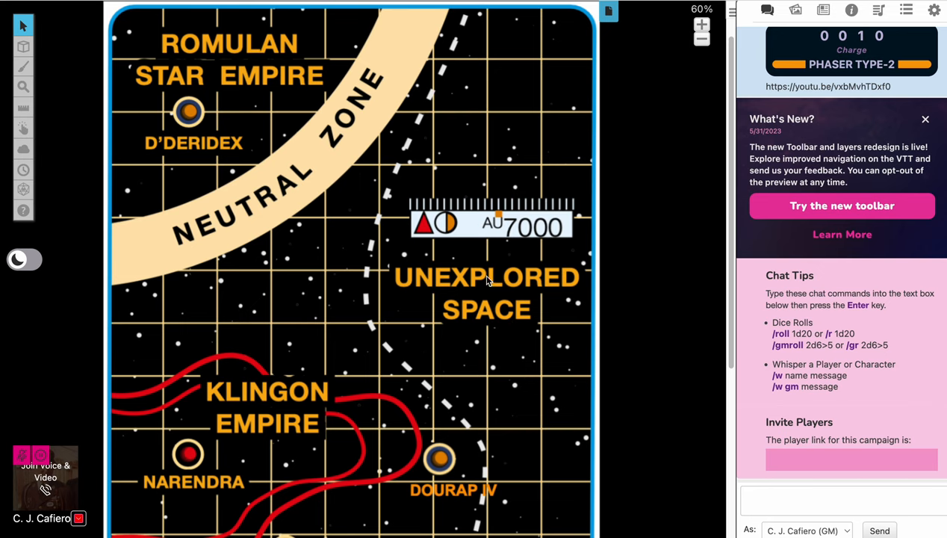
{"action": "mouse_move", "coordinate": [478, 221]}
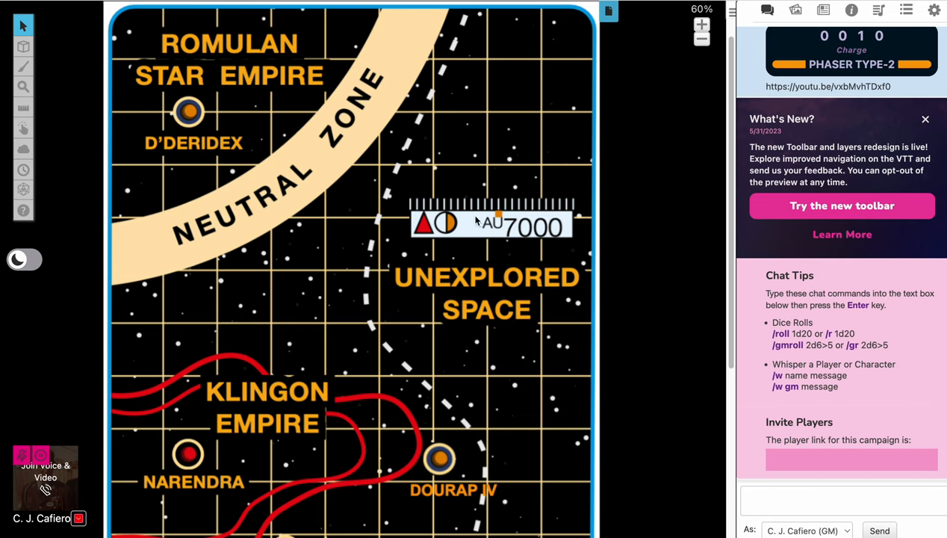
{"action": "mouse_move", "coordinate": [473, 197]}
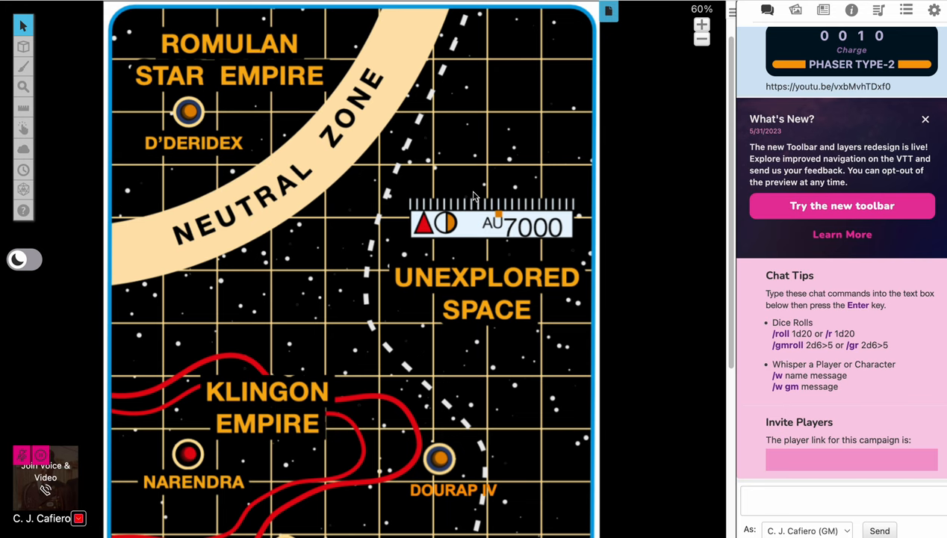